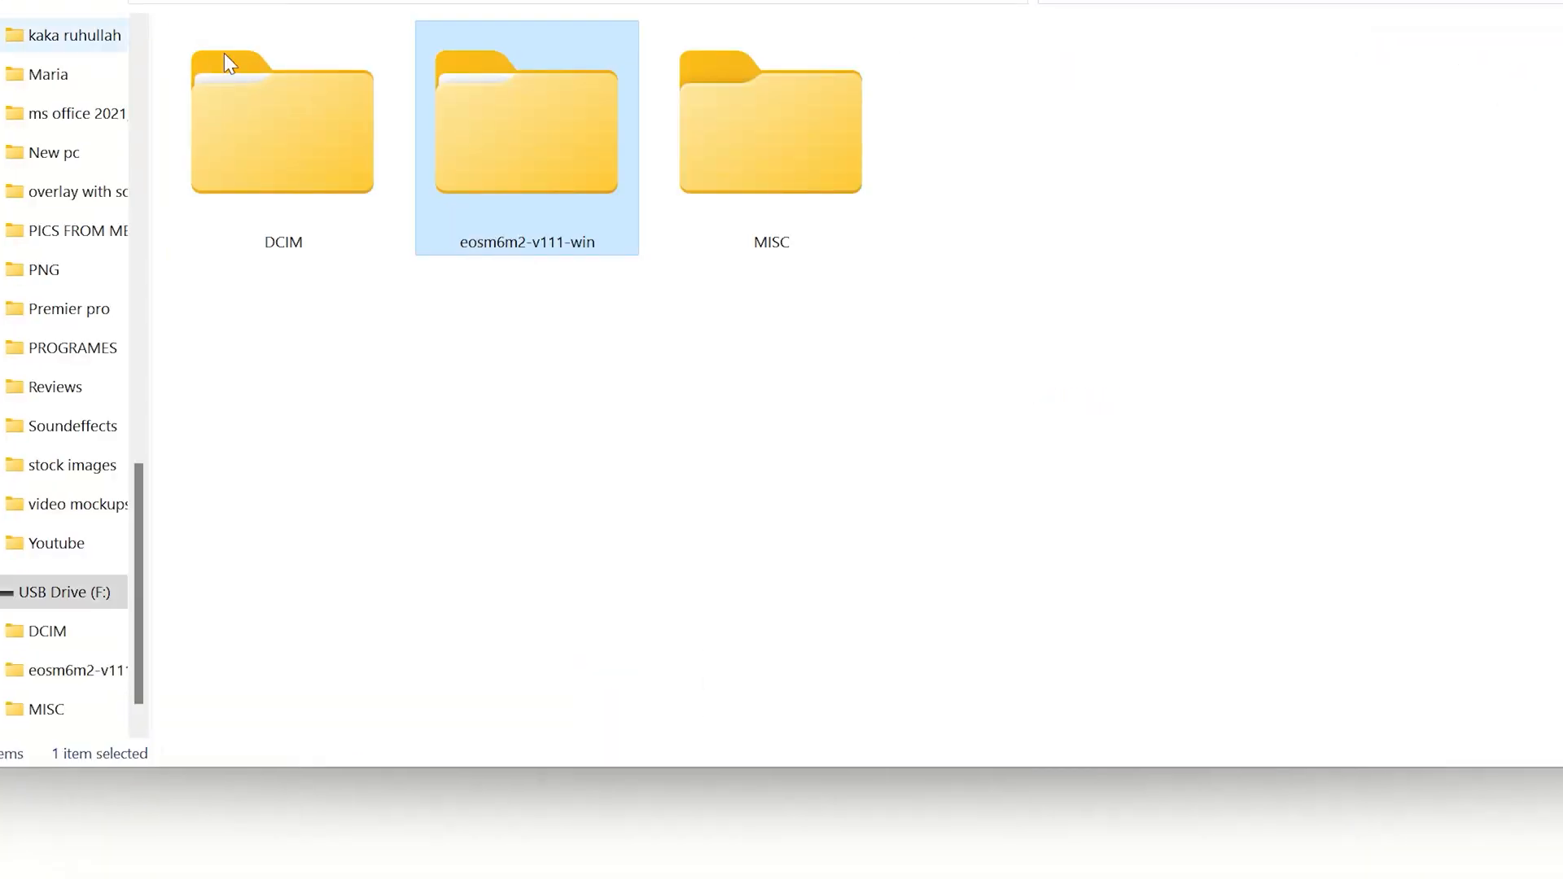
Step: Delete the DCIM folder from USB Drive (F:), leaving the firmware folder and MISC
click(282, 119)
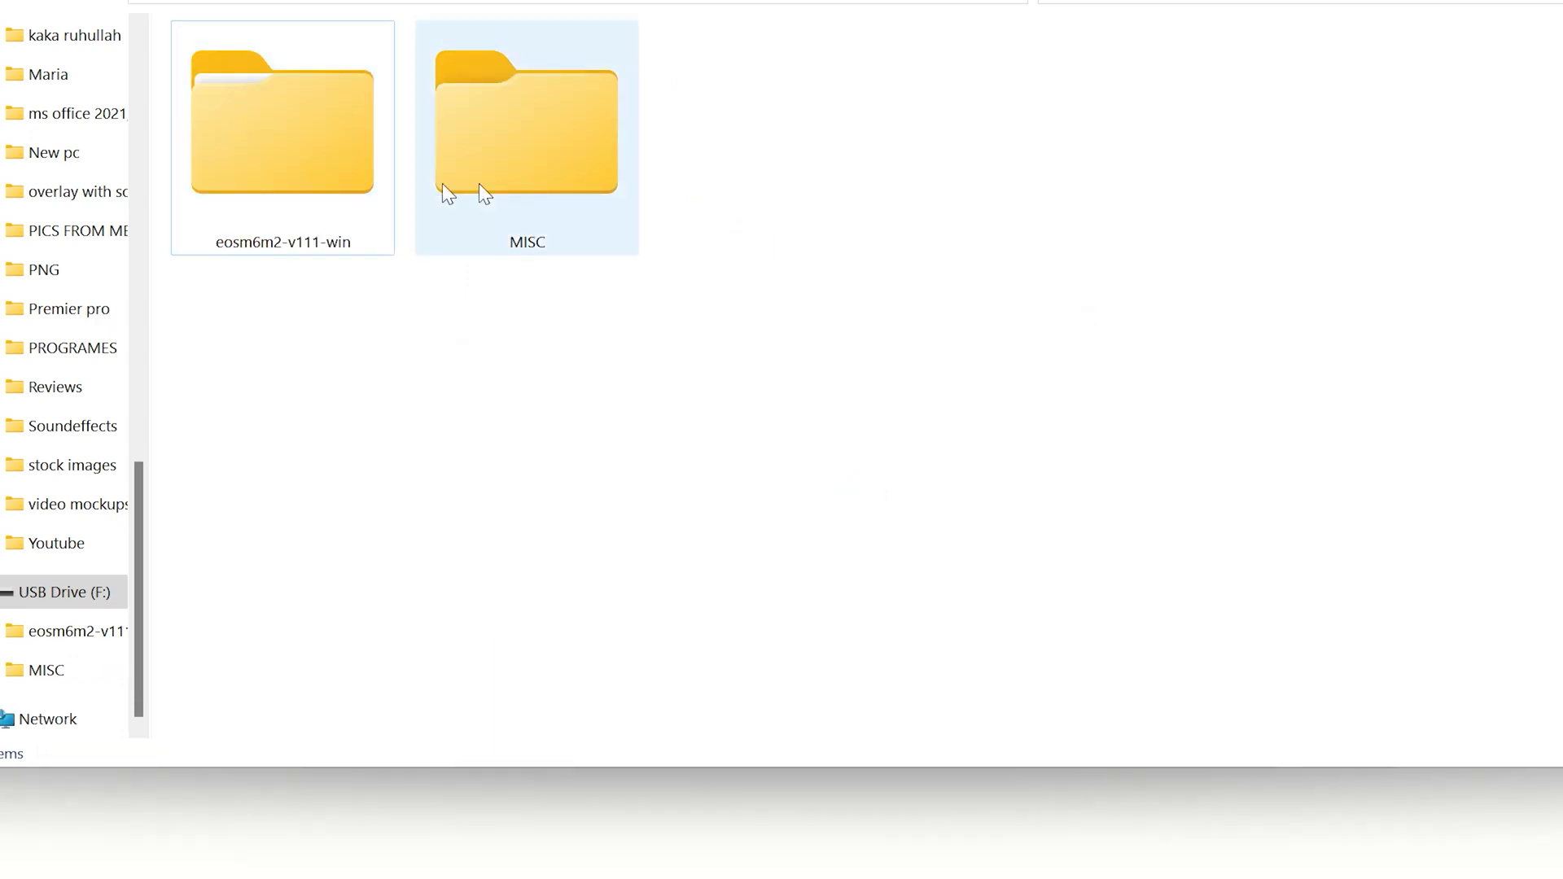
key(Delete)
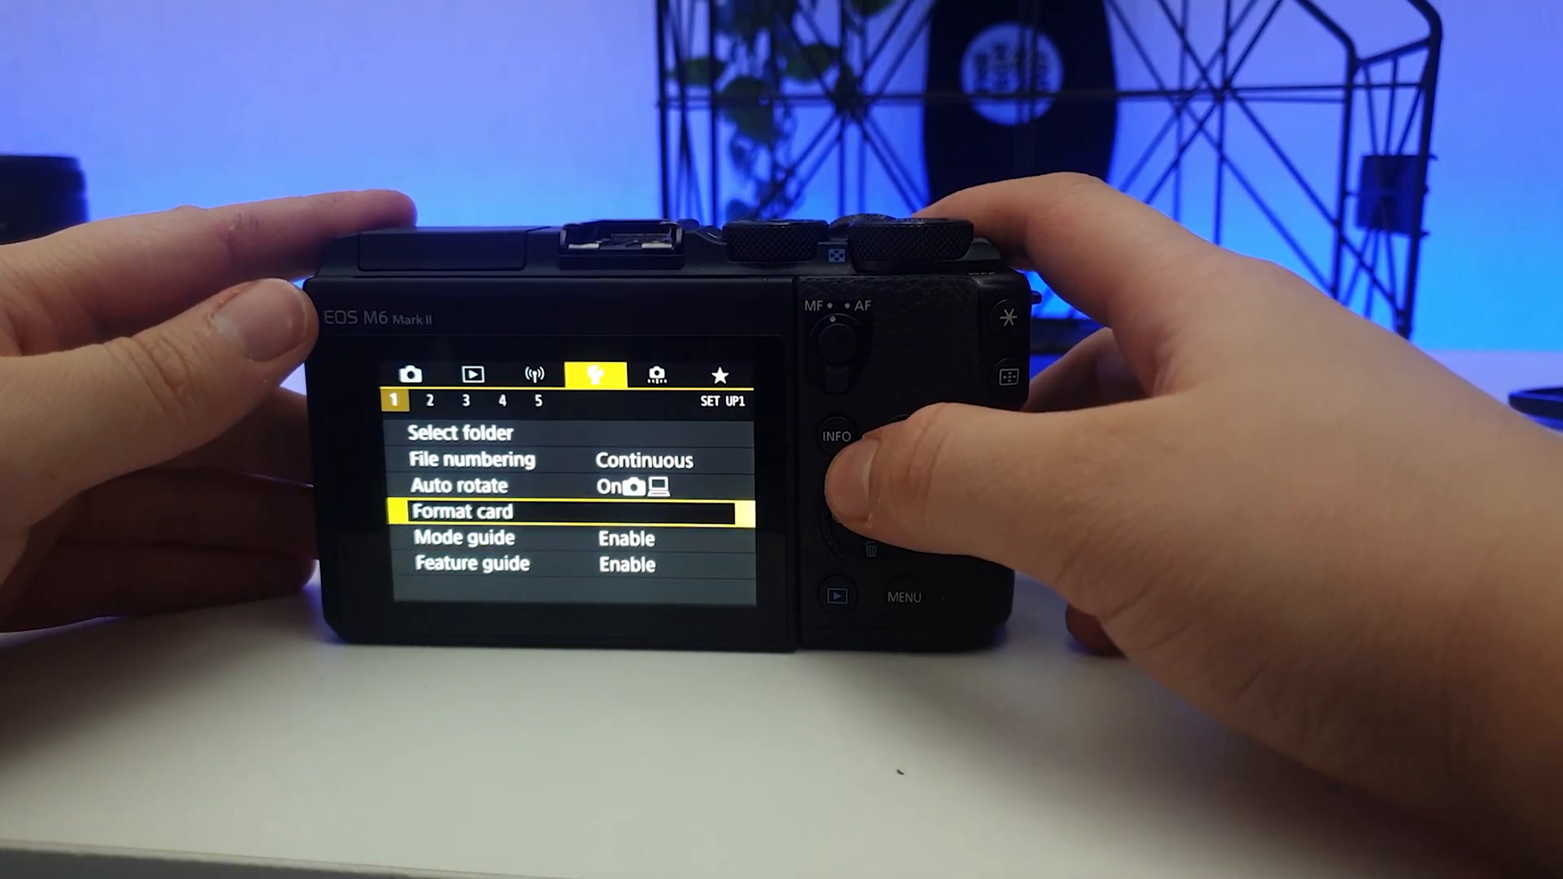
Step: Highlight Format card on the camera's Setup menu page 1
click(868, 522)
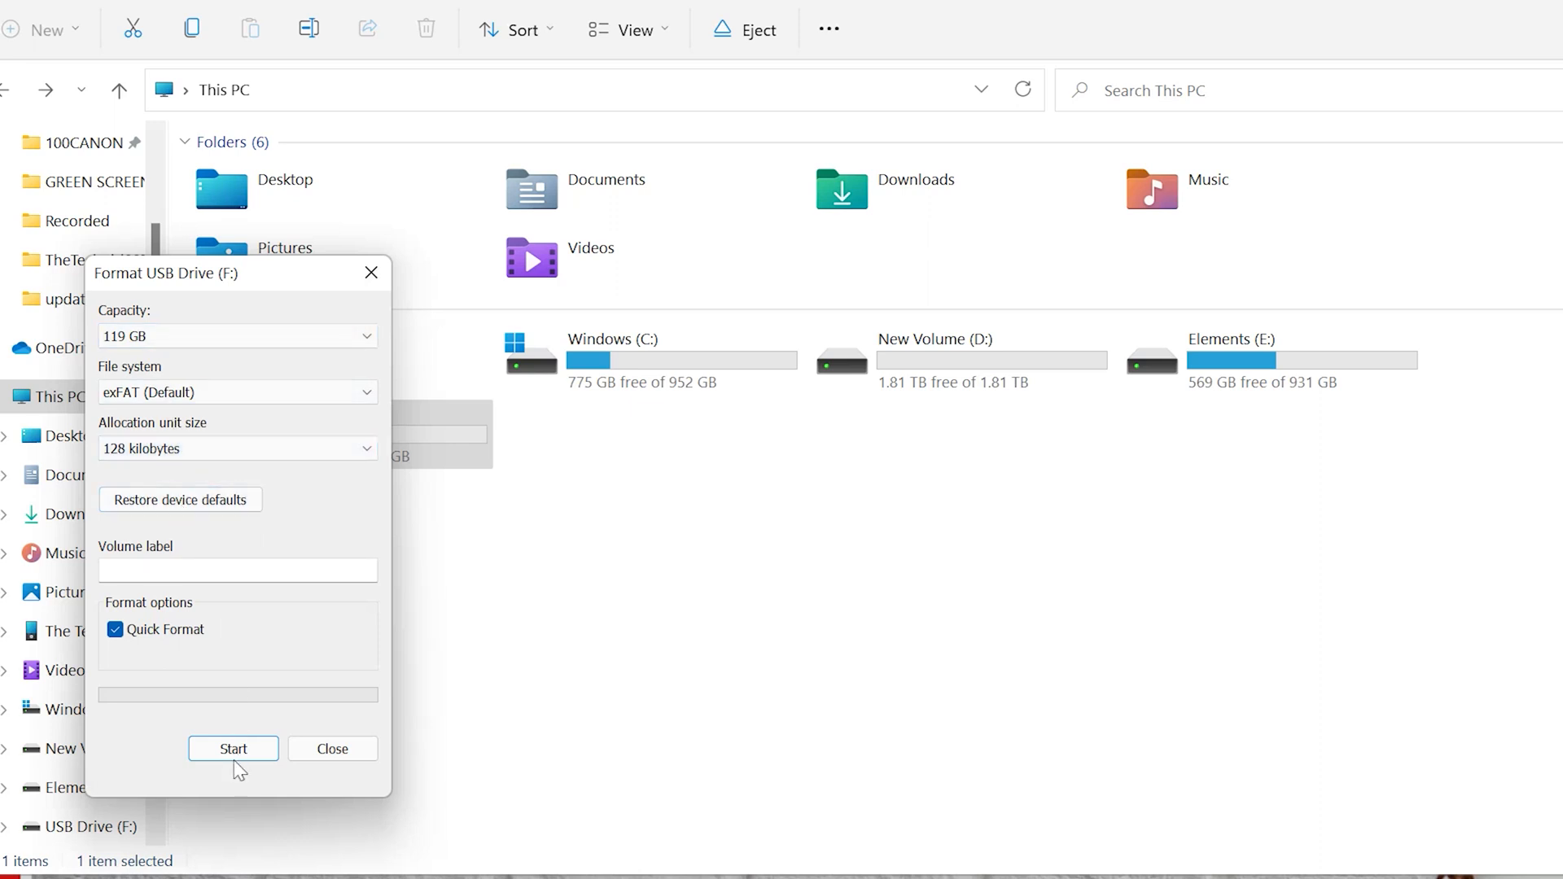
Step: Quick-format USB Drive (F:) as exFAT, confirming the erase warning and completion message
click(233, 749)
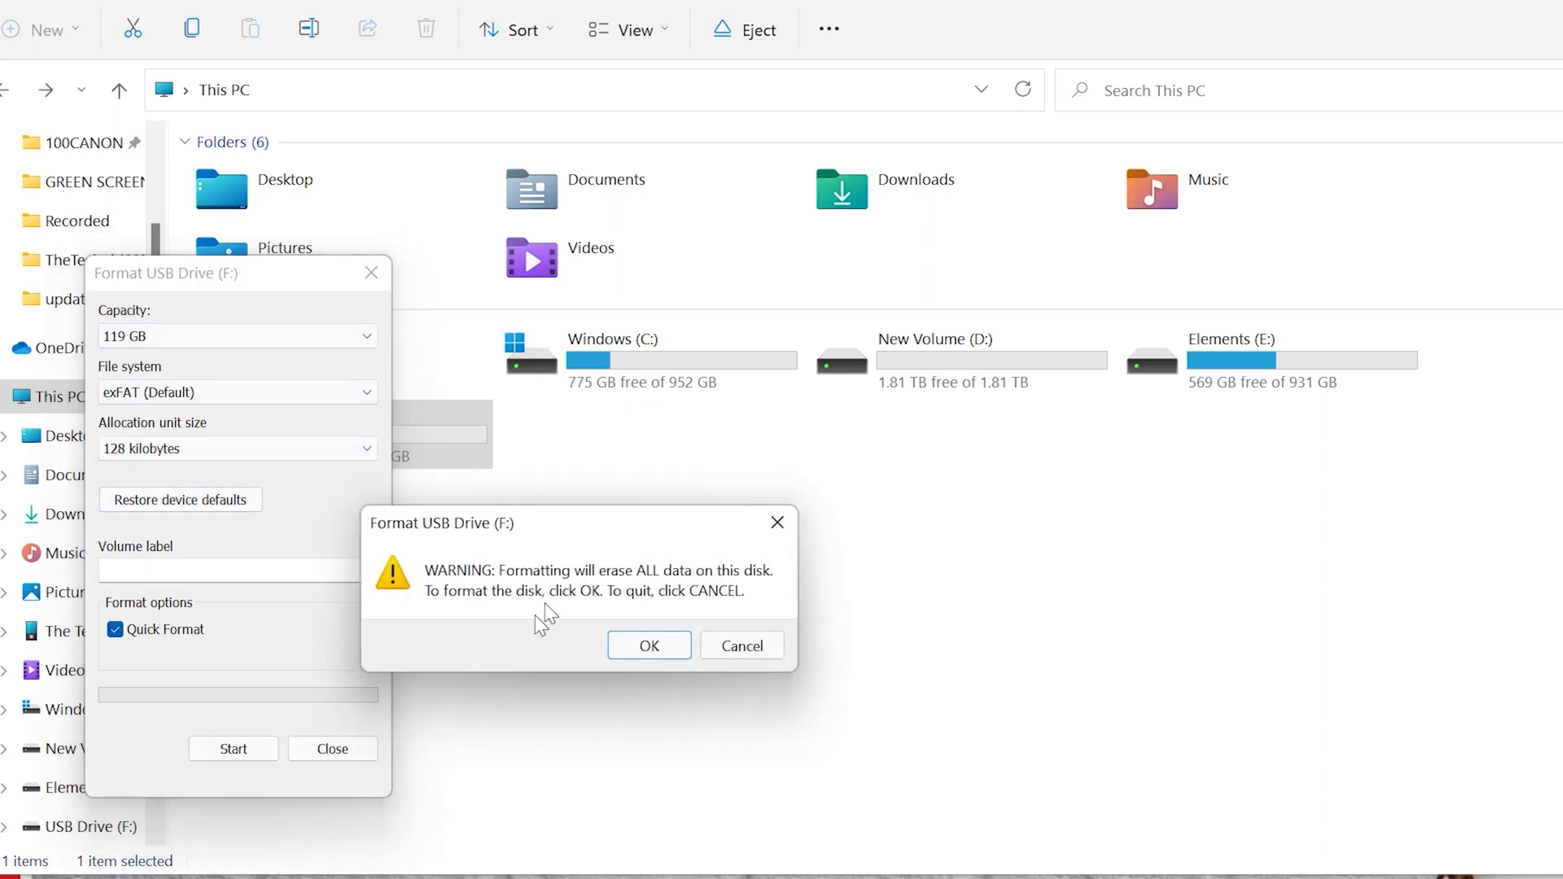
click(648, 645)
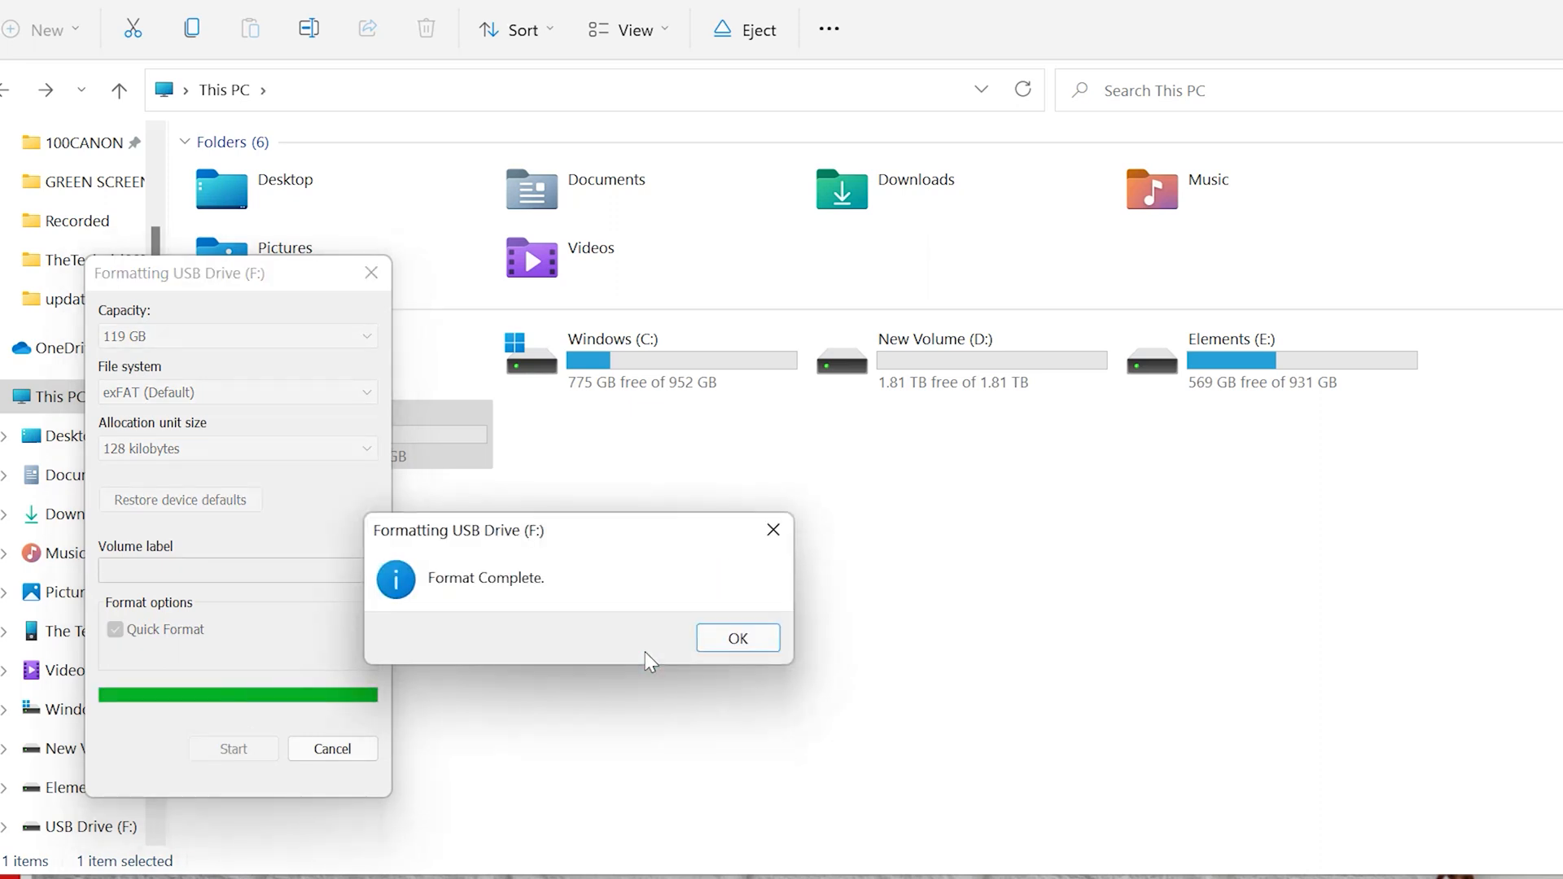
click(736, 637)
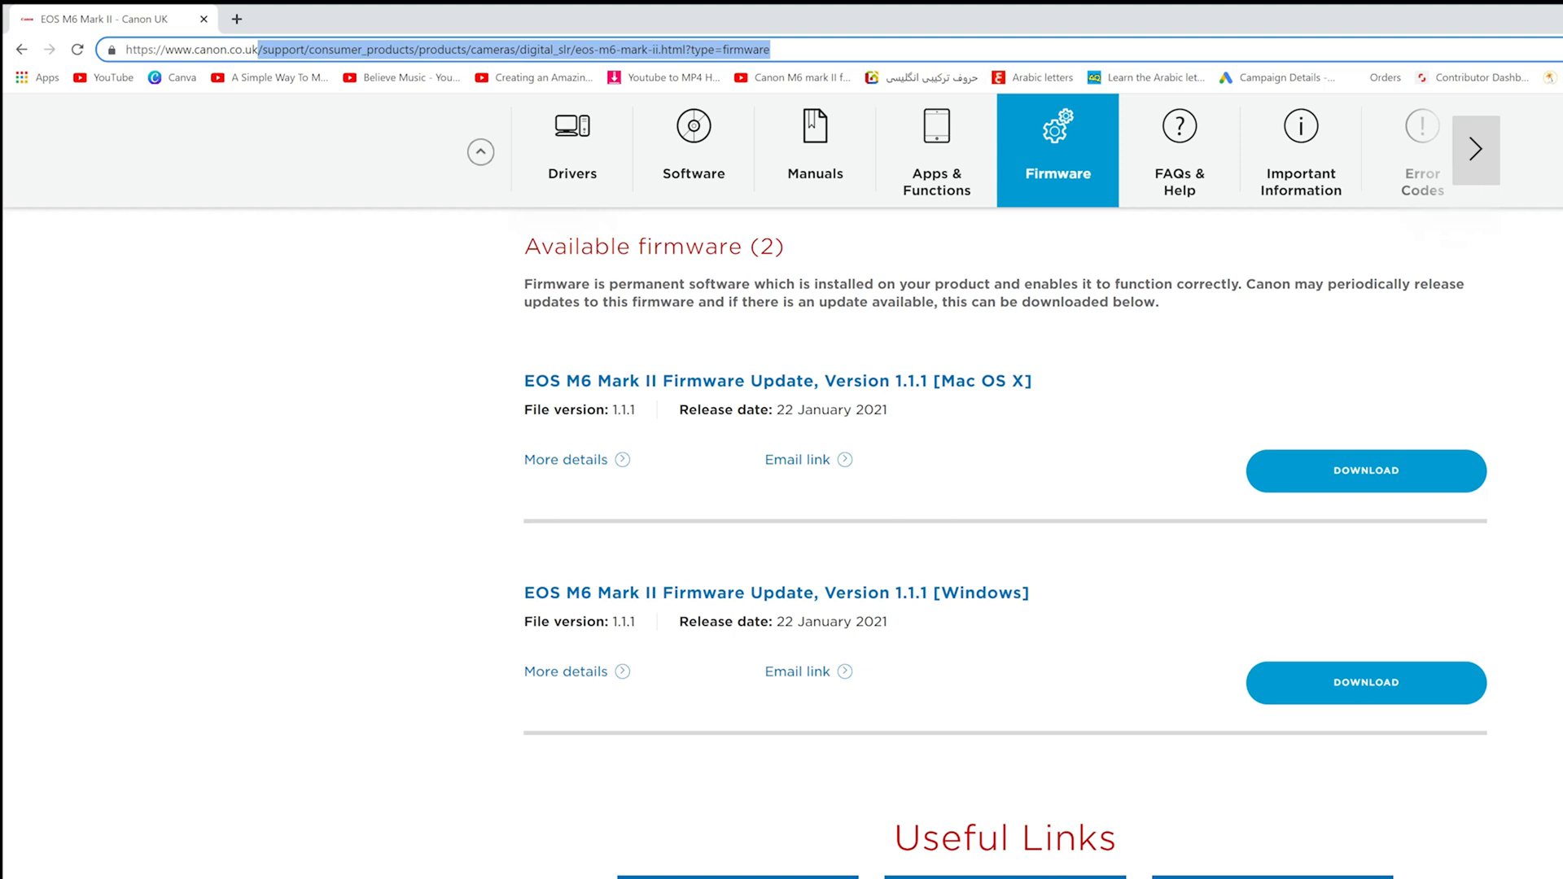
Step: Reach the EOS M6 Mark II support page via canon.co.uk and the US site's 'm6 mar' search
text(https://www.canon.co.uk)
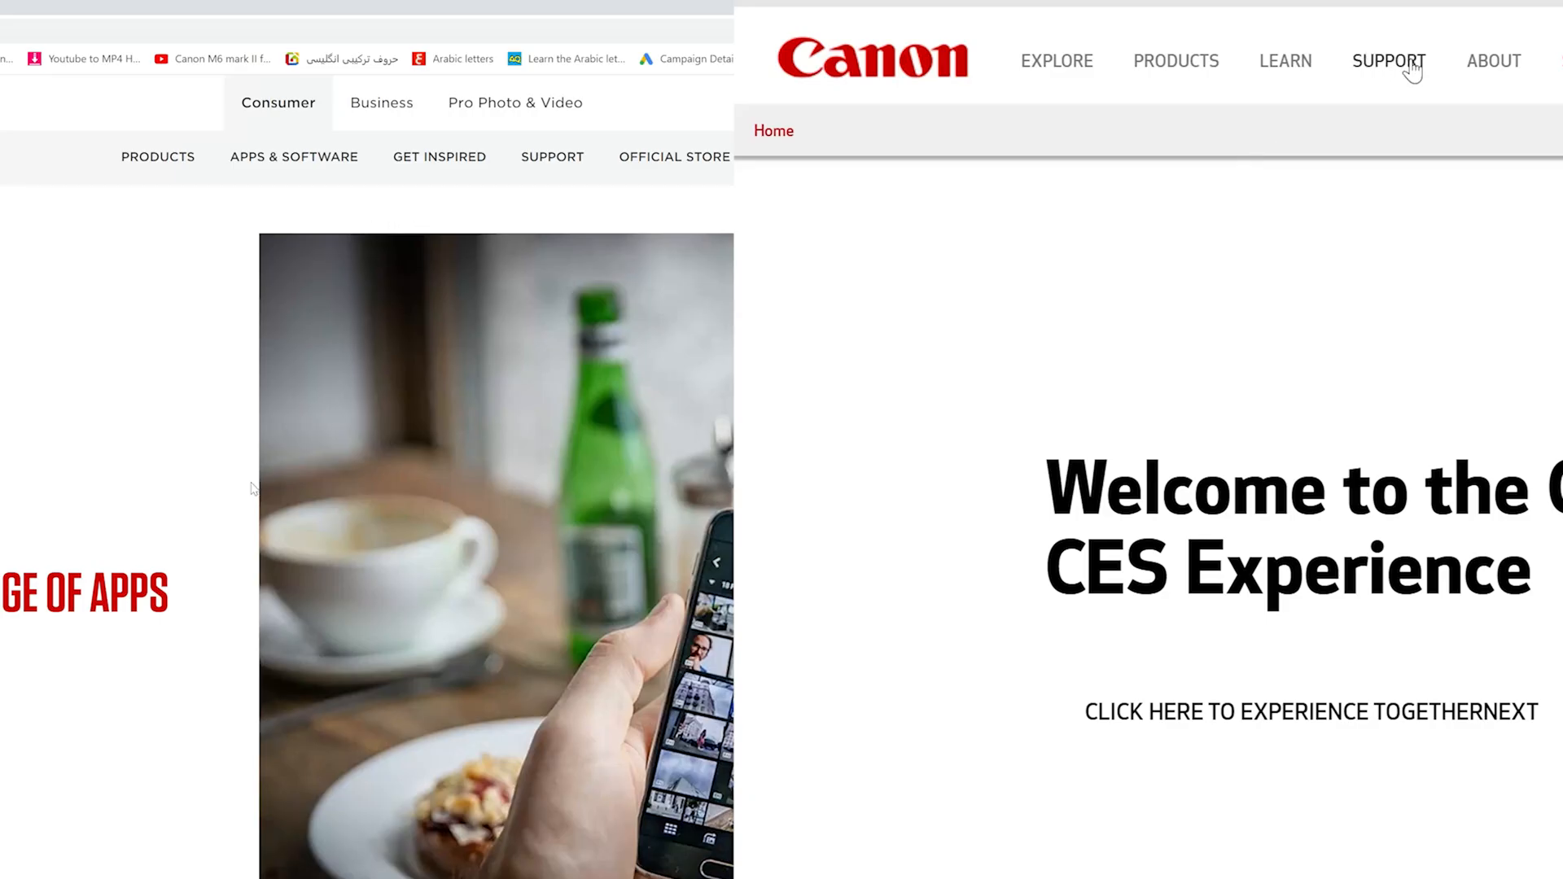
click(1388, 60)
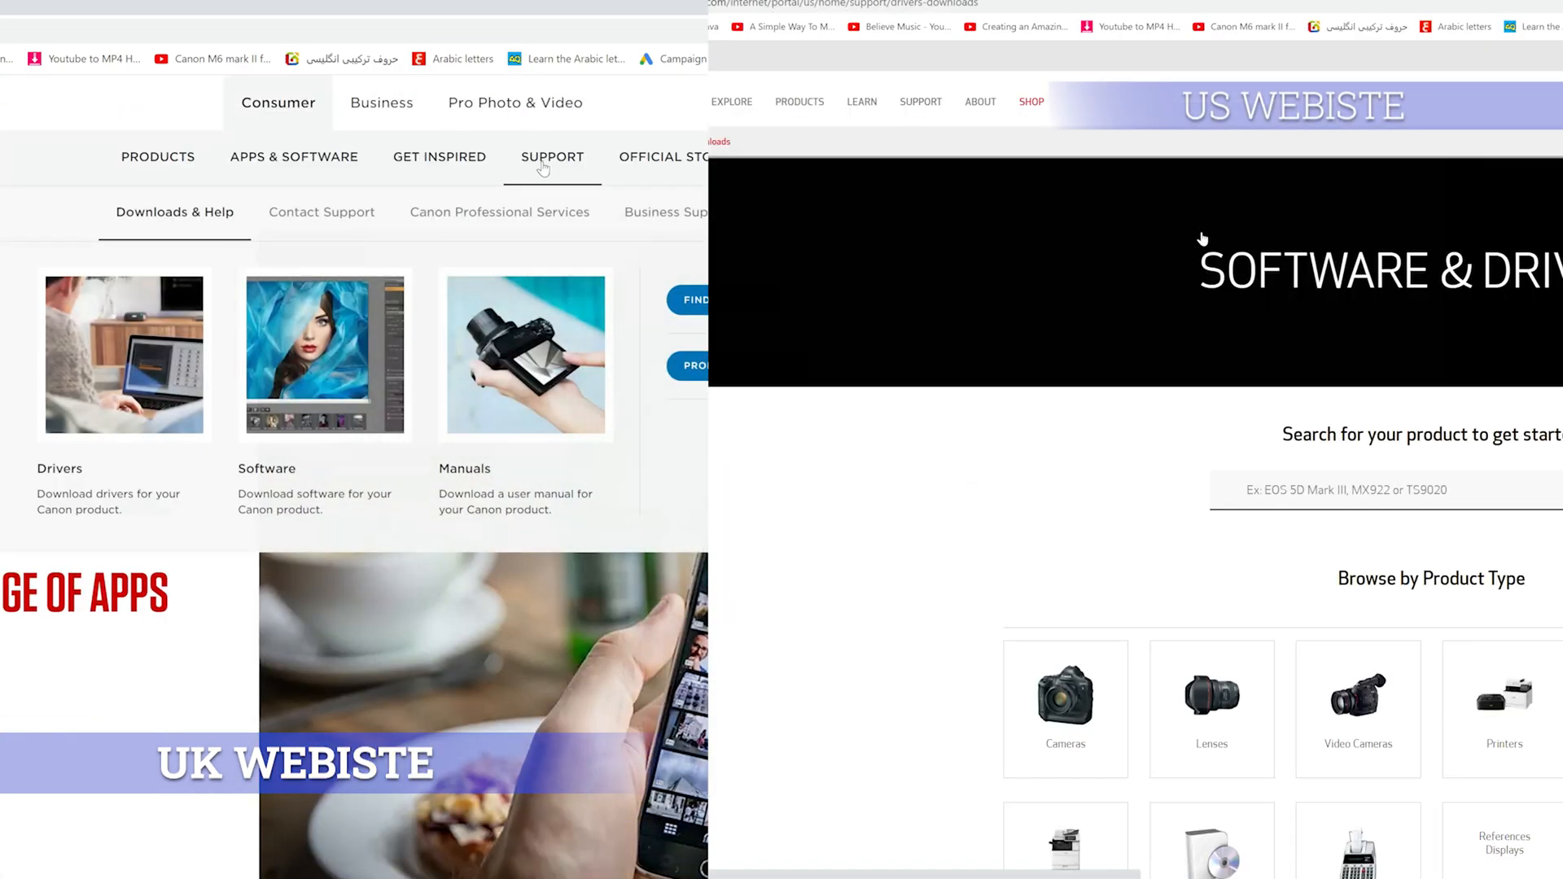
click(1386, 490)
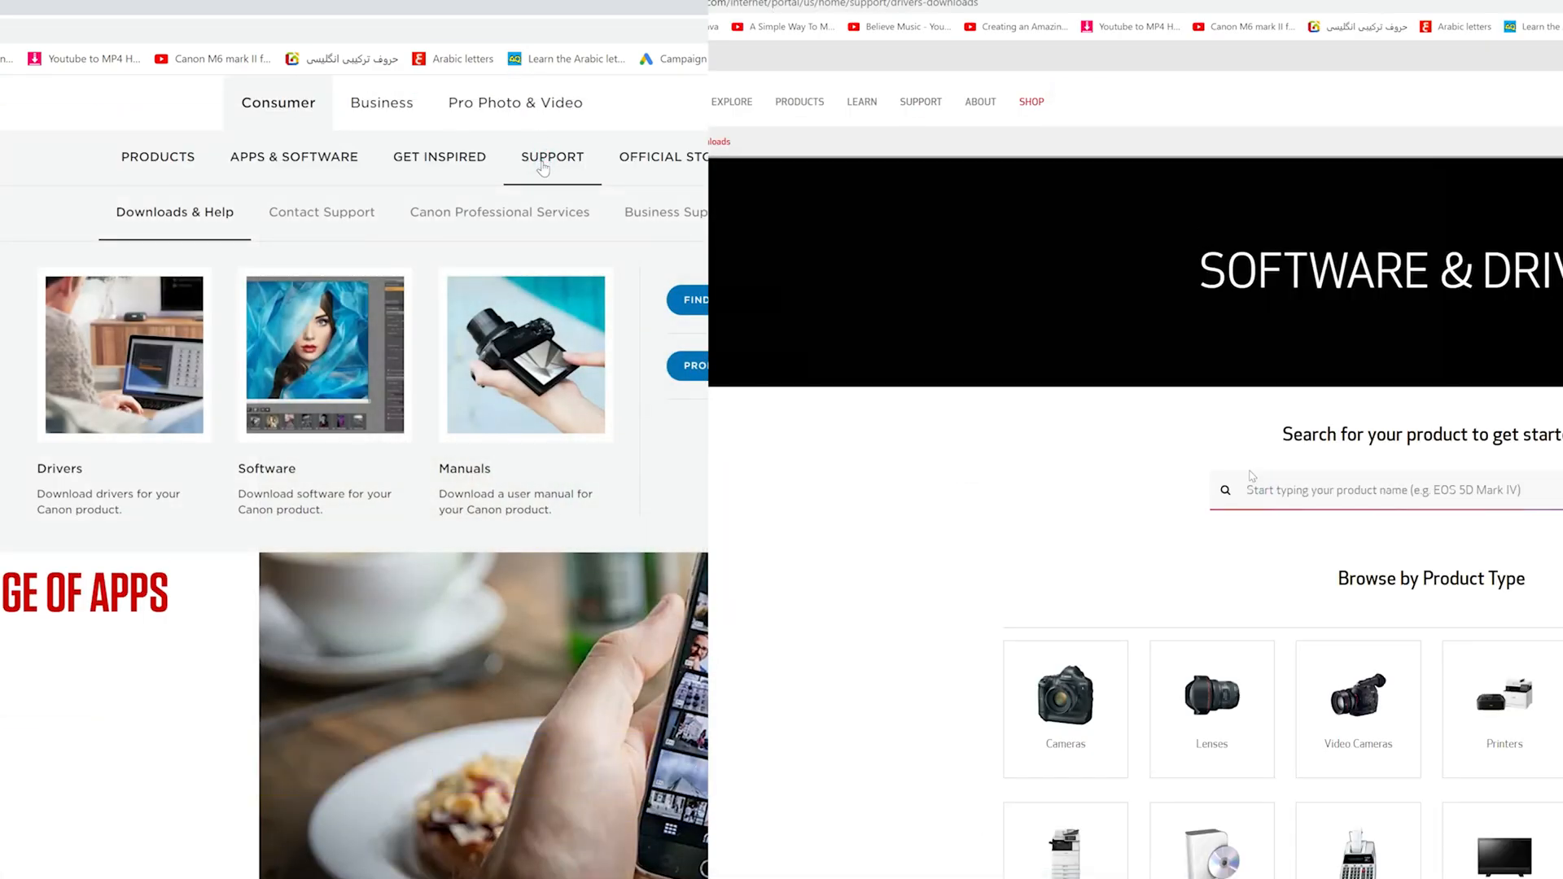
text(m6 mark)
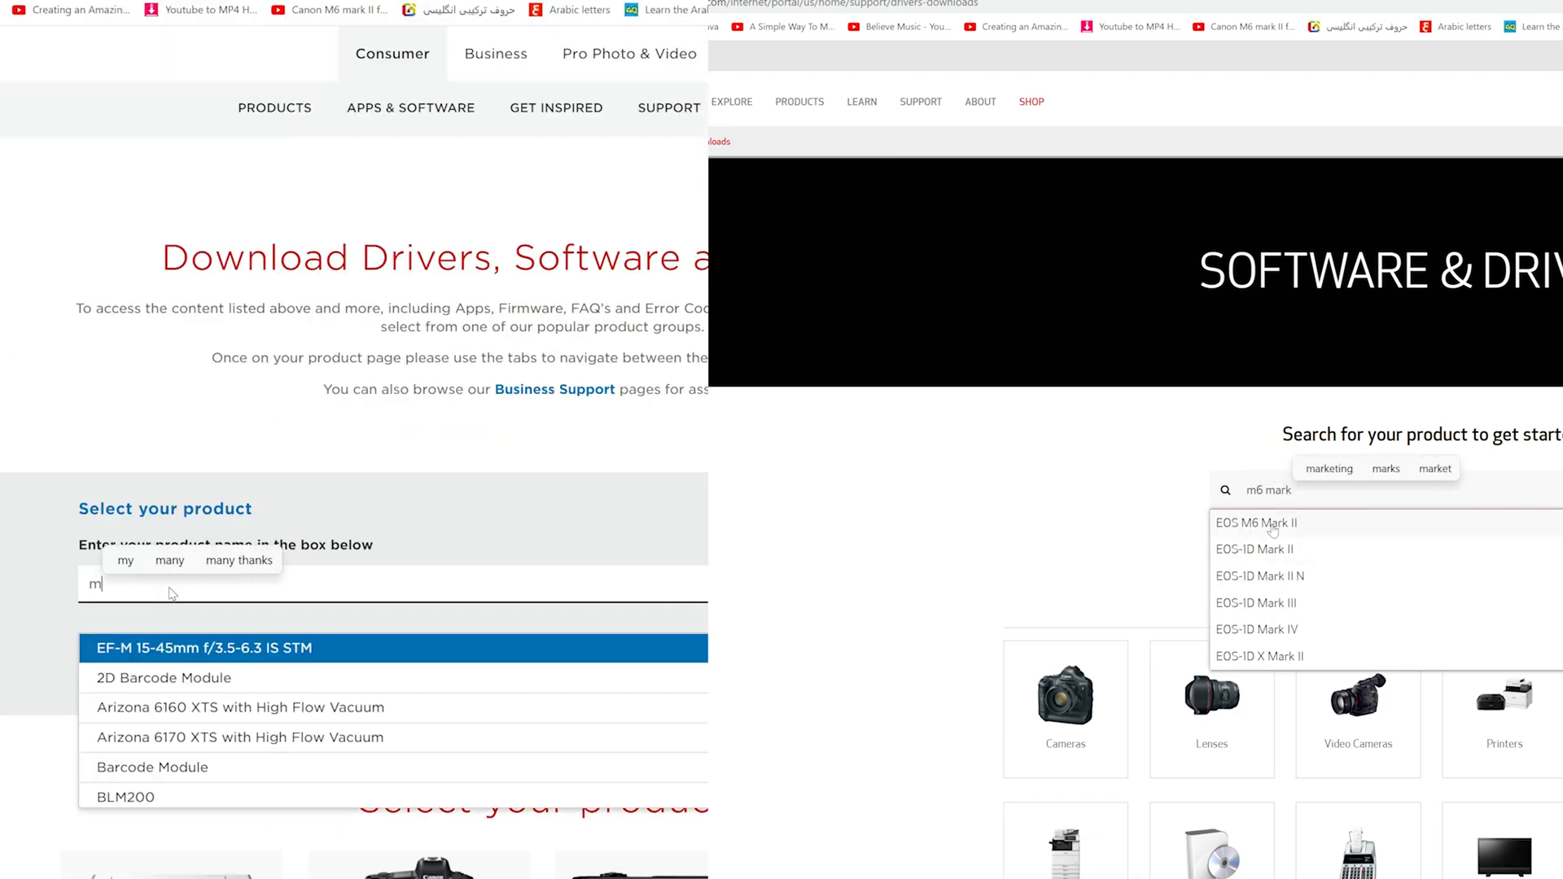
click(1258, 523)
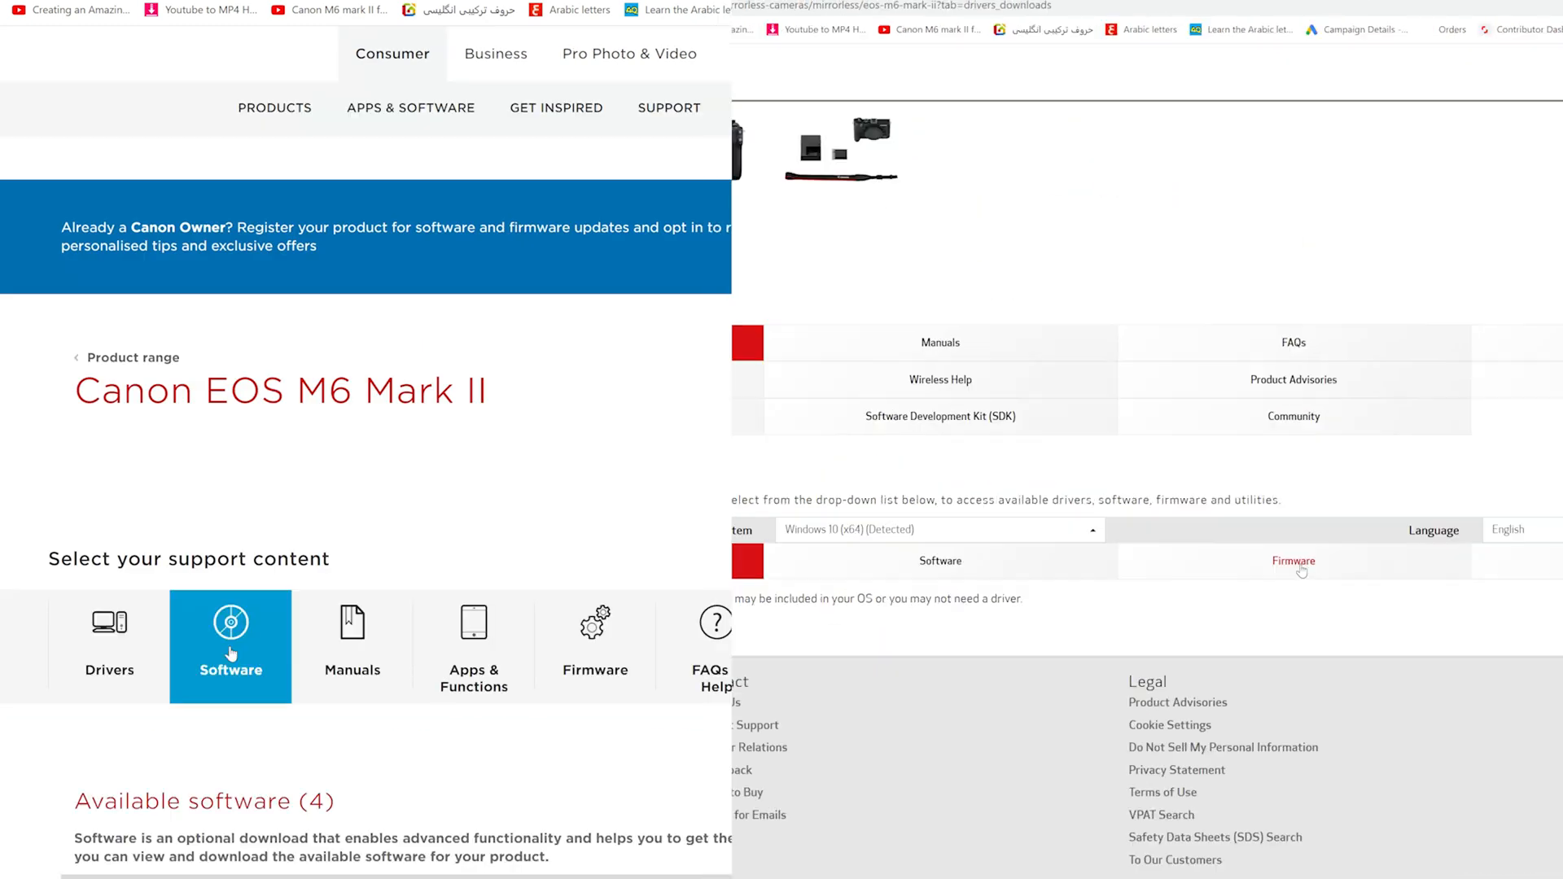
Step: Show the firmware listings on both sites and select Version 1.1.1 [Windows]
click(1292, 560)
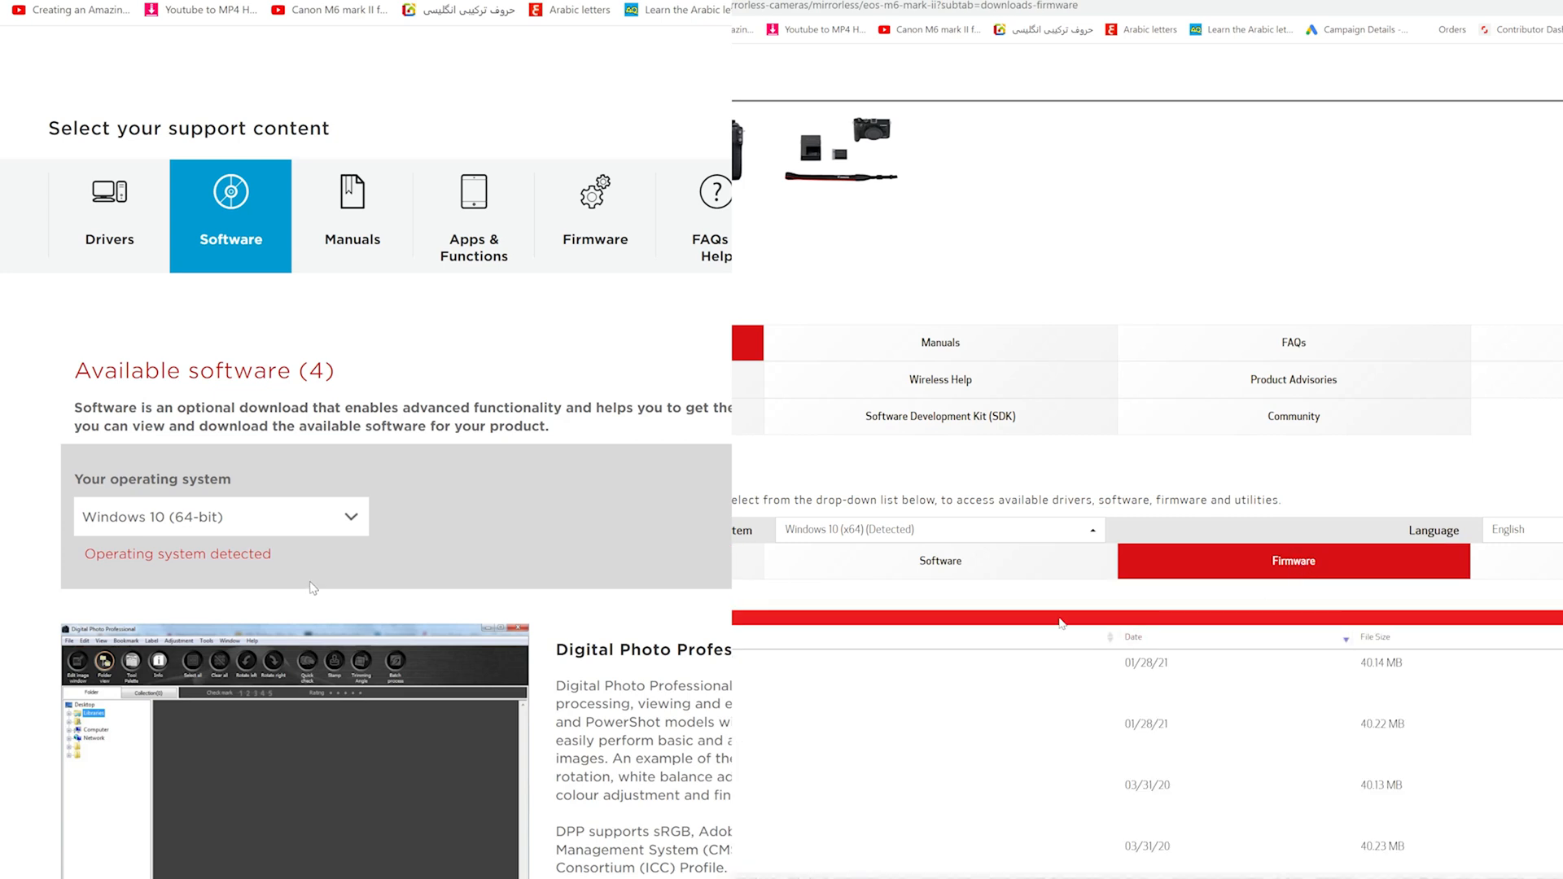
click(596, 194)
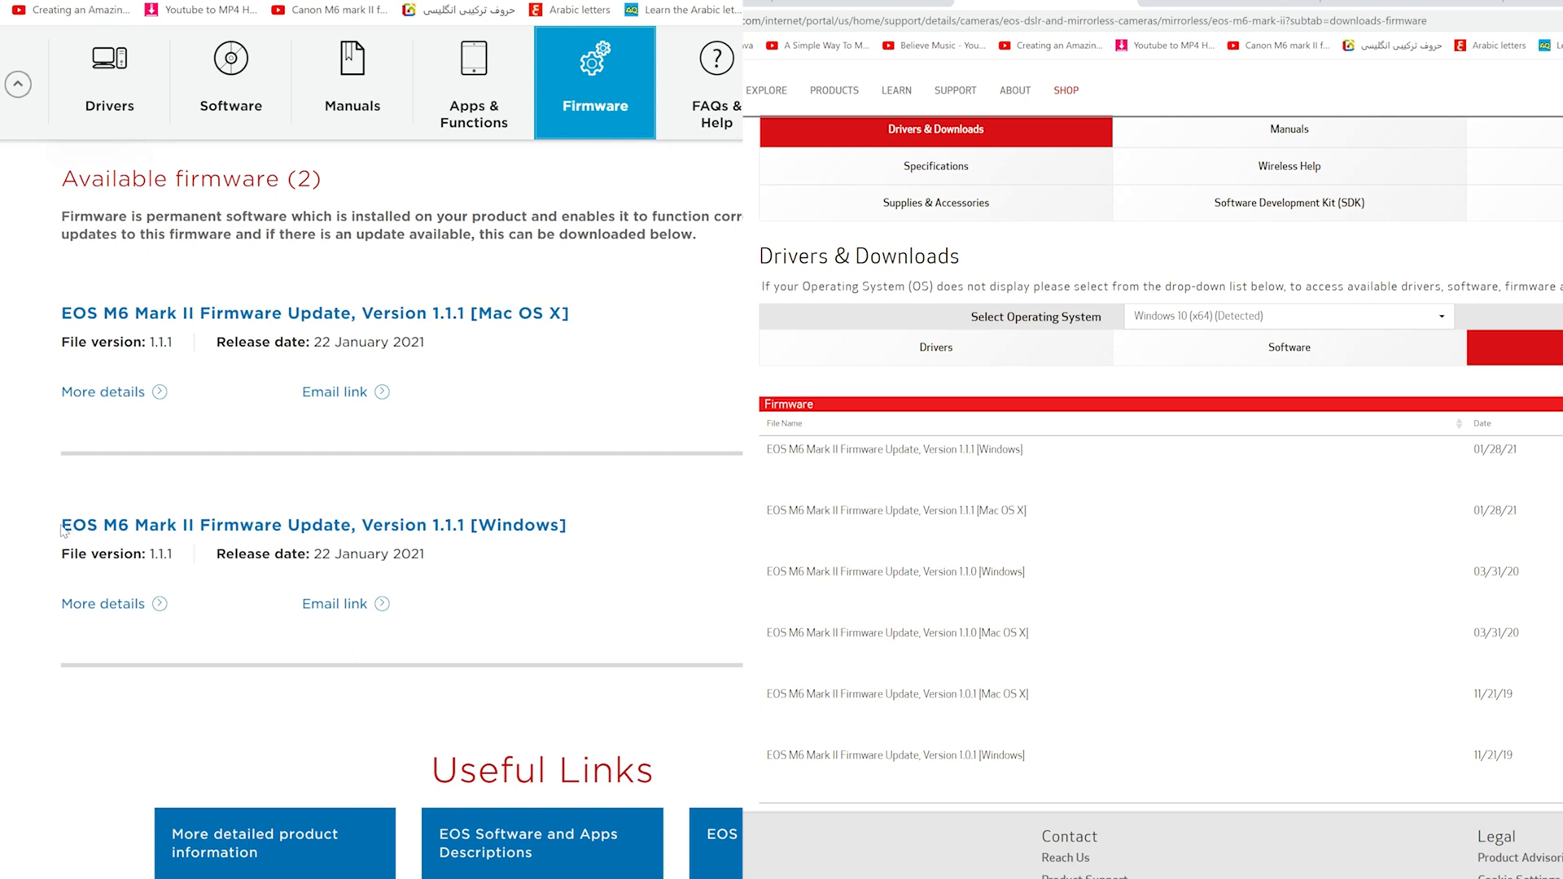
click(894, 450)
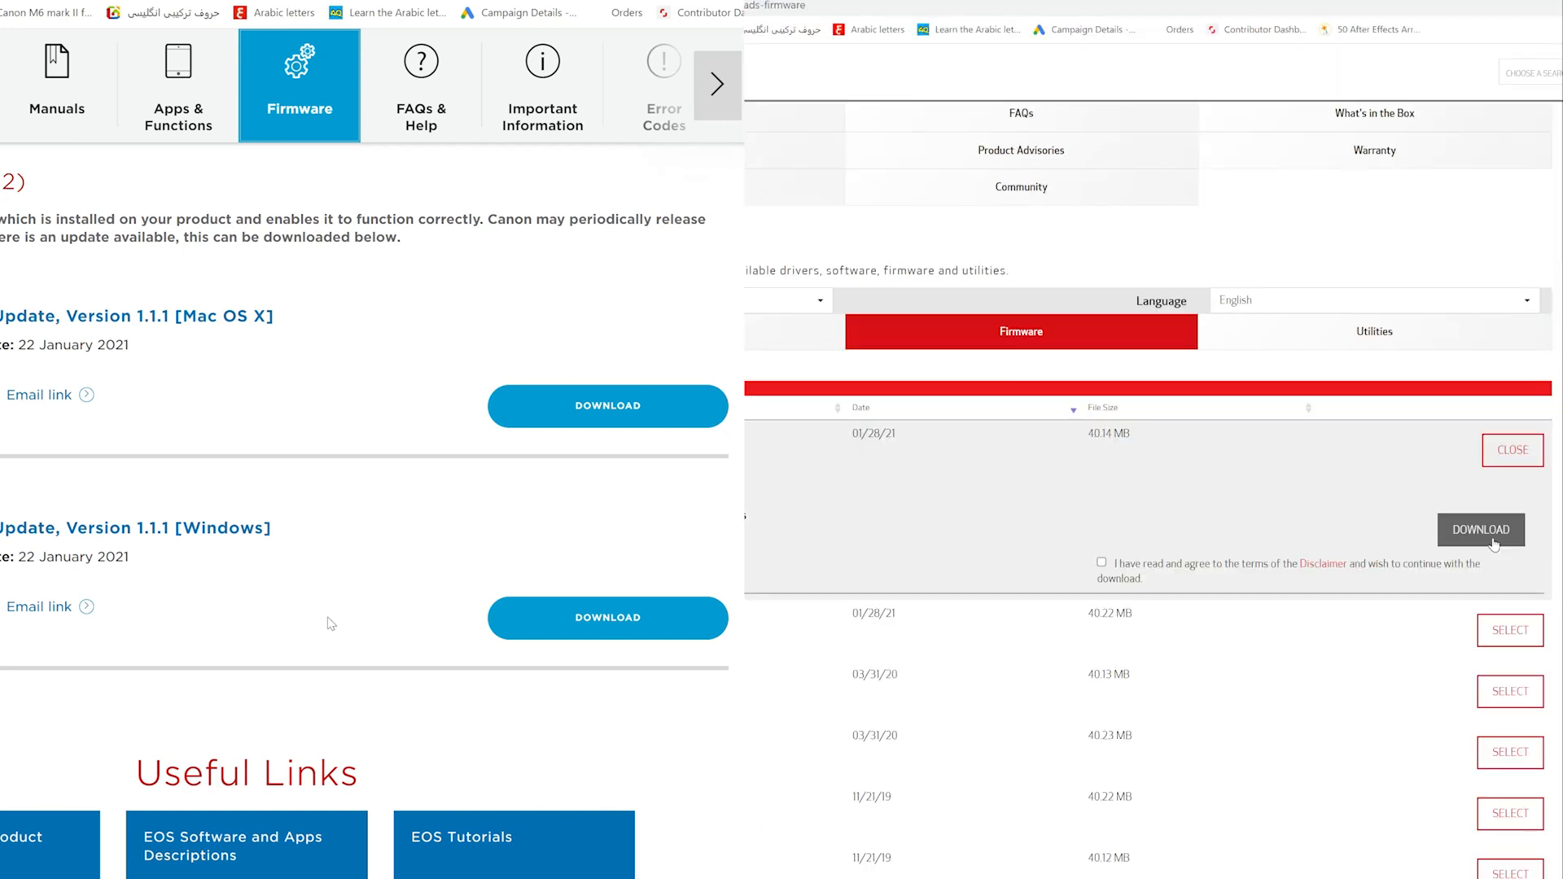
Step: Accept the disclaimer and license agreement to start downloading firmware 1.1.1
click(1103, 562)
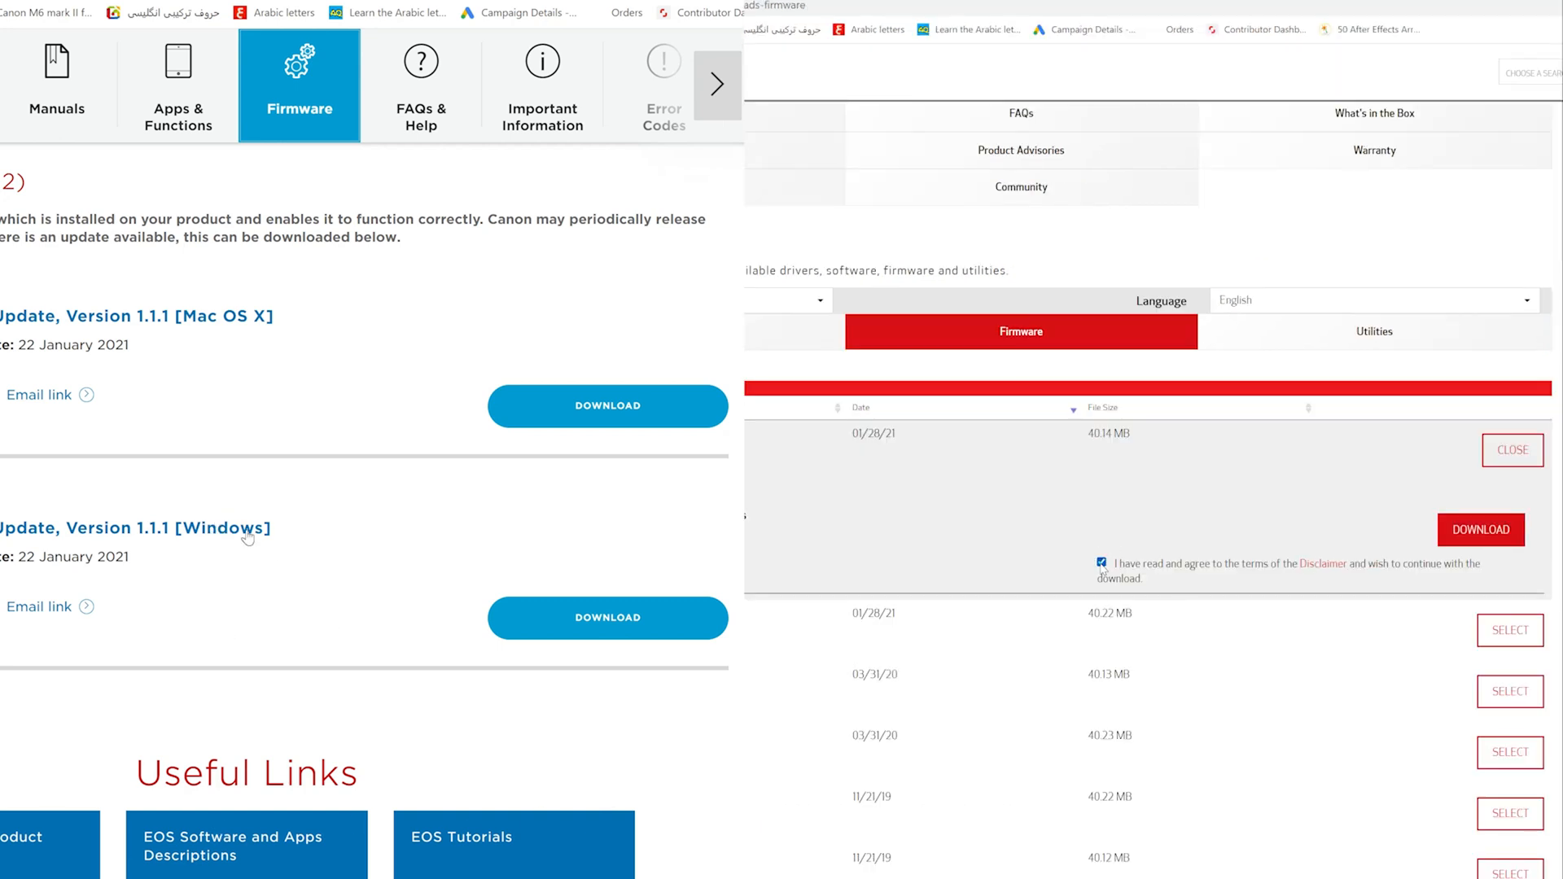
click(1480, 529)
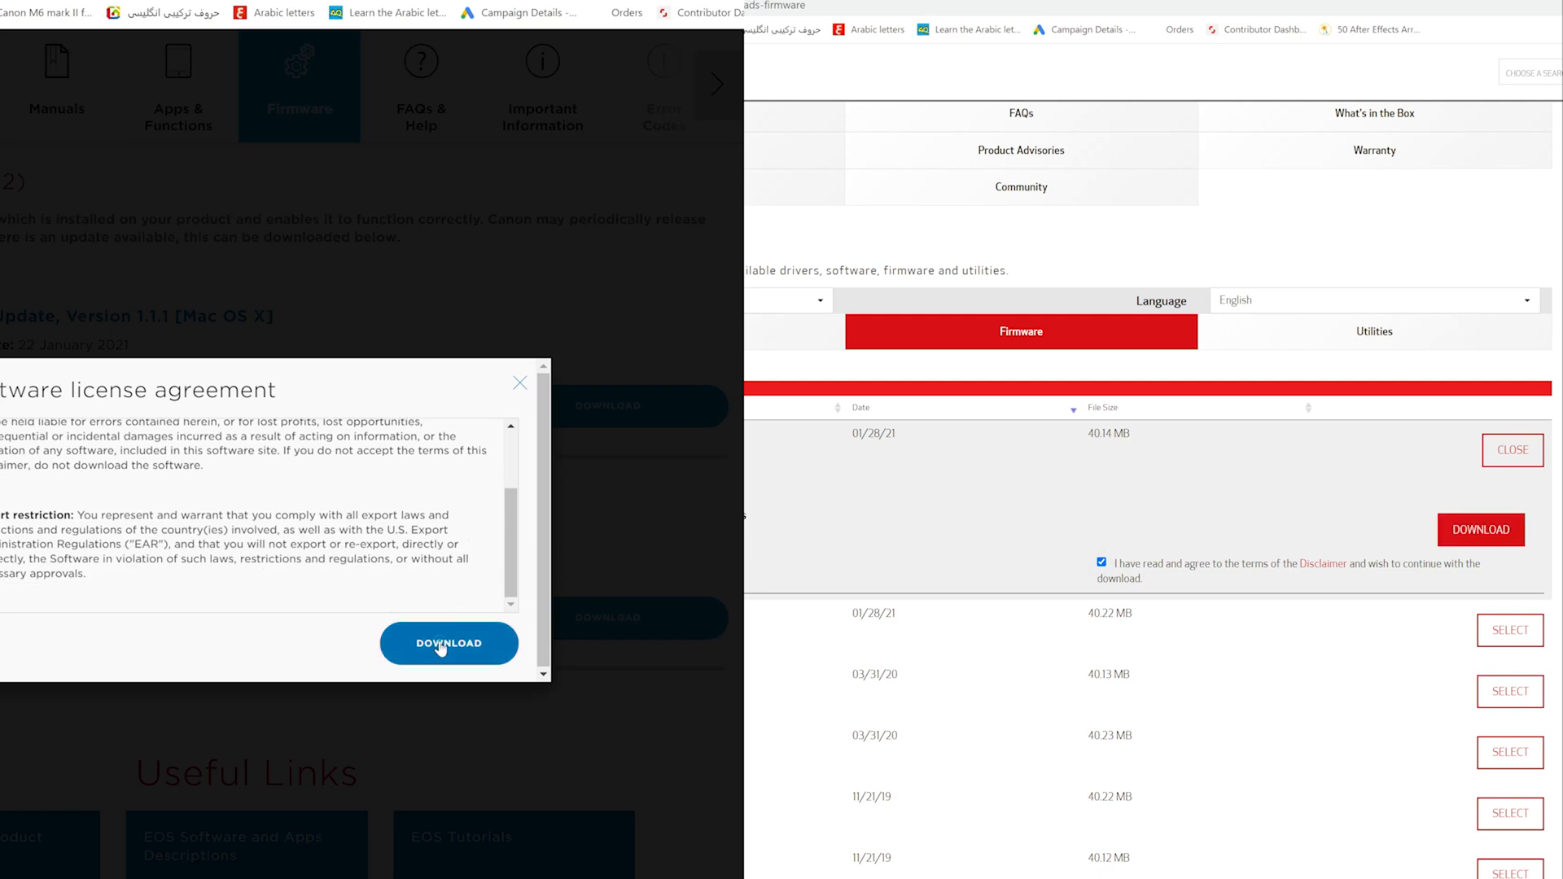
click(449, 643)
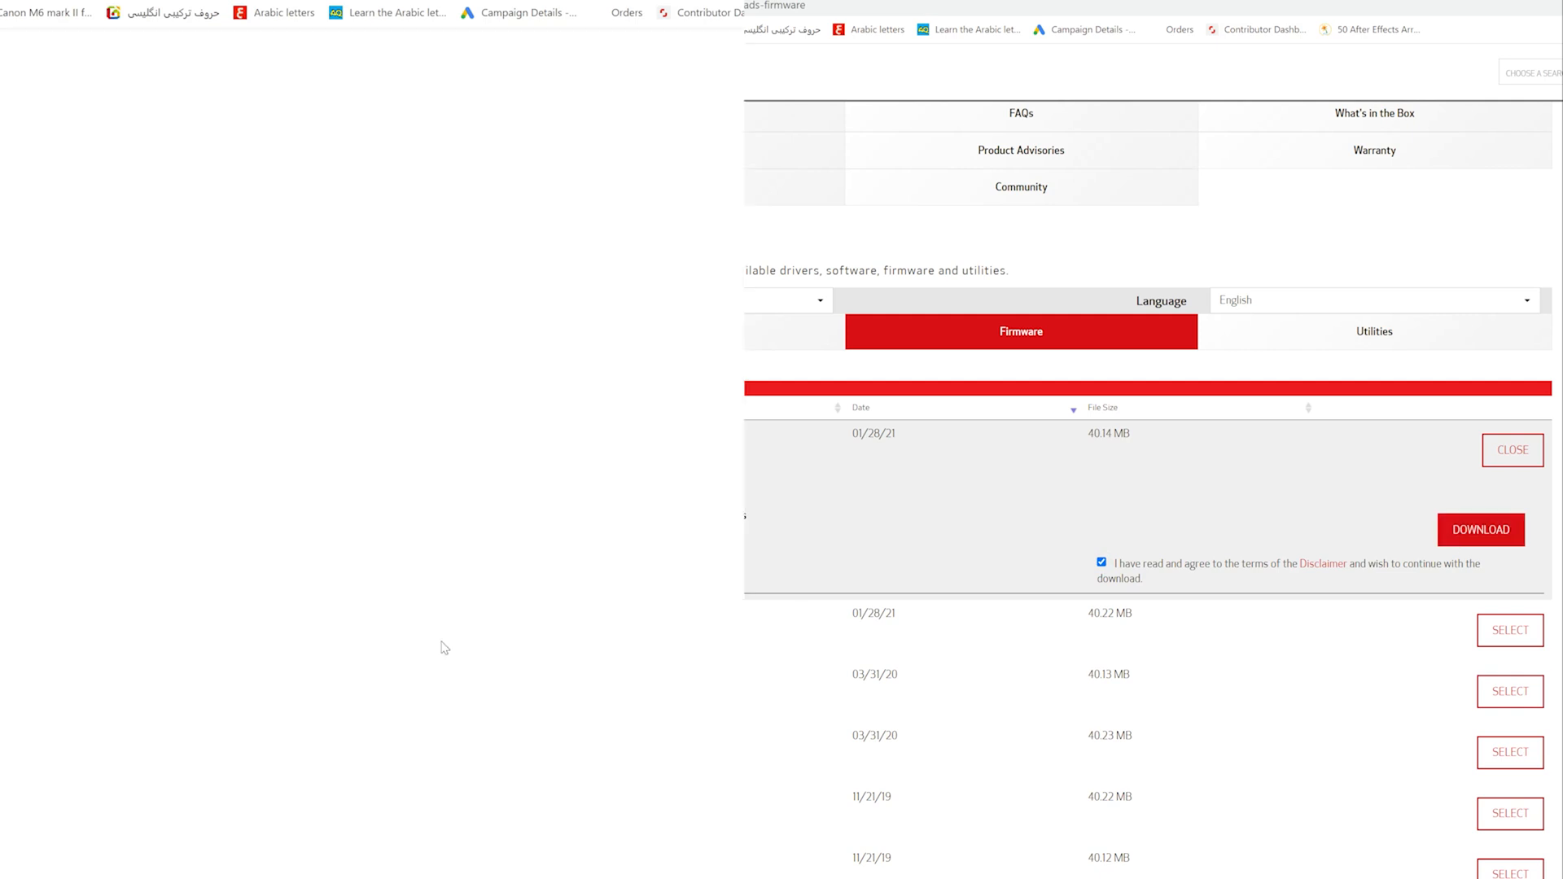
Step: Create New folder (4) in Downloads holding the eosm6m2-v111-win zip, with its file menu shown
click(1481, 530)
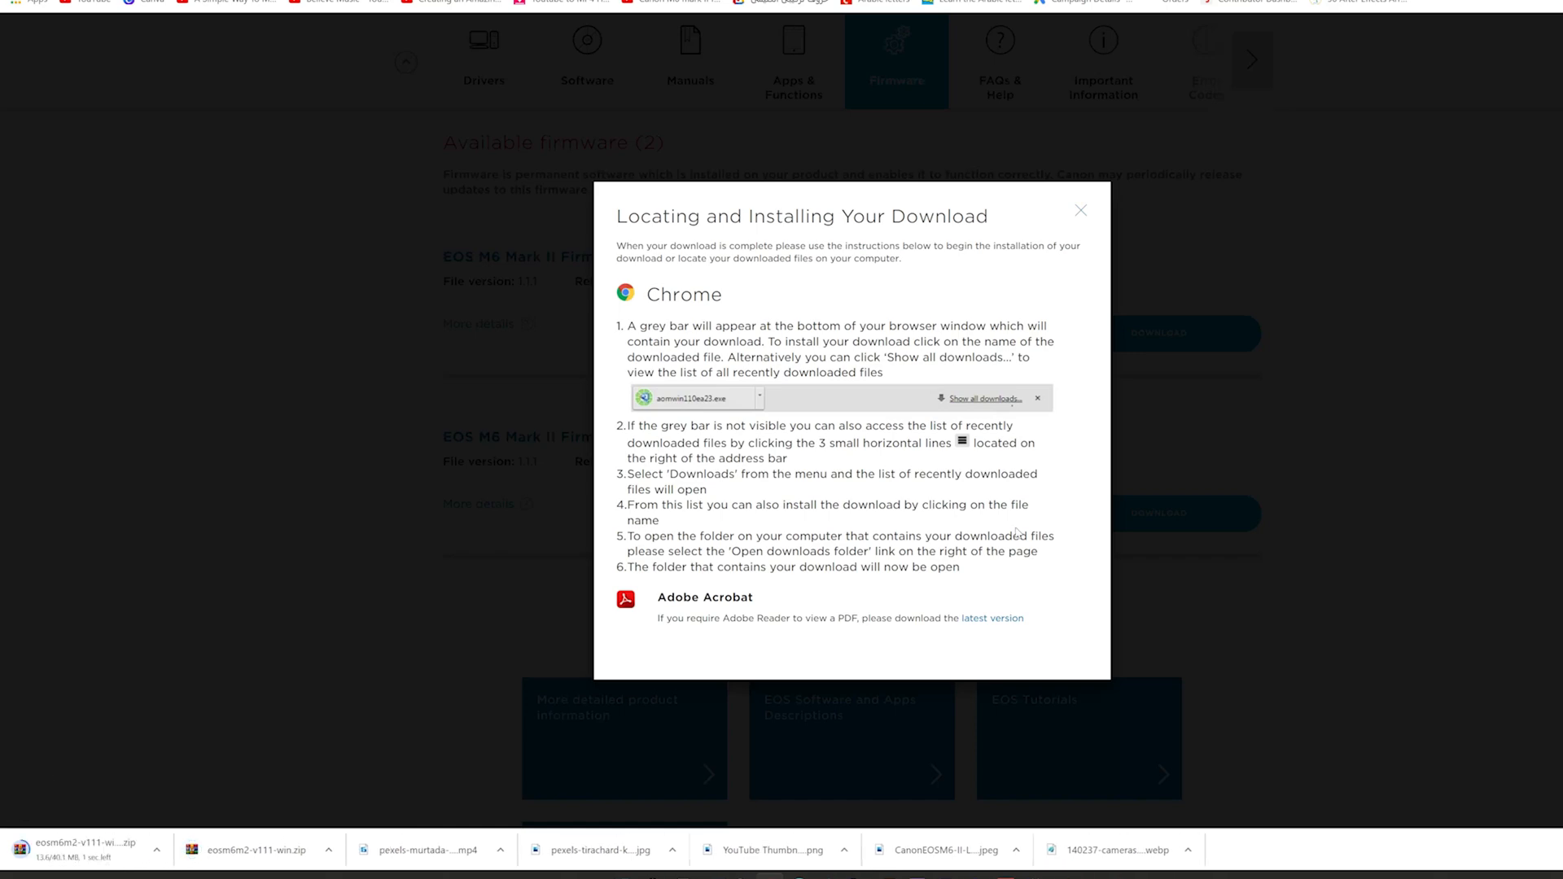
click(1080, 210)
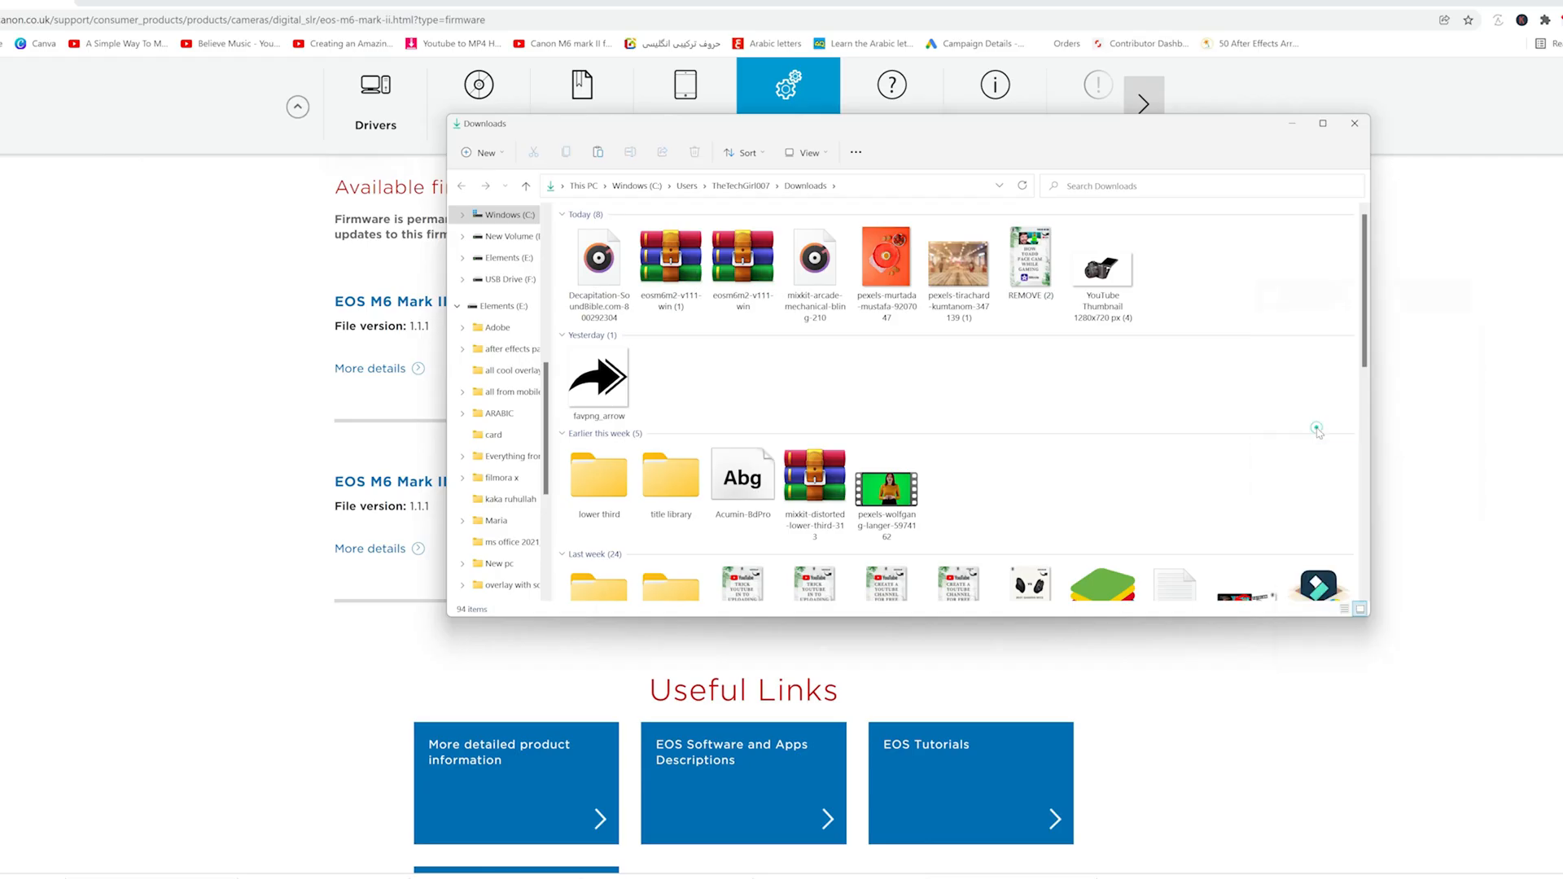
click(484, 153)
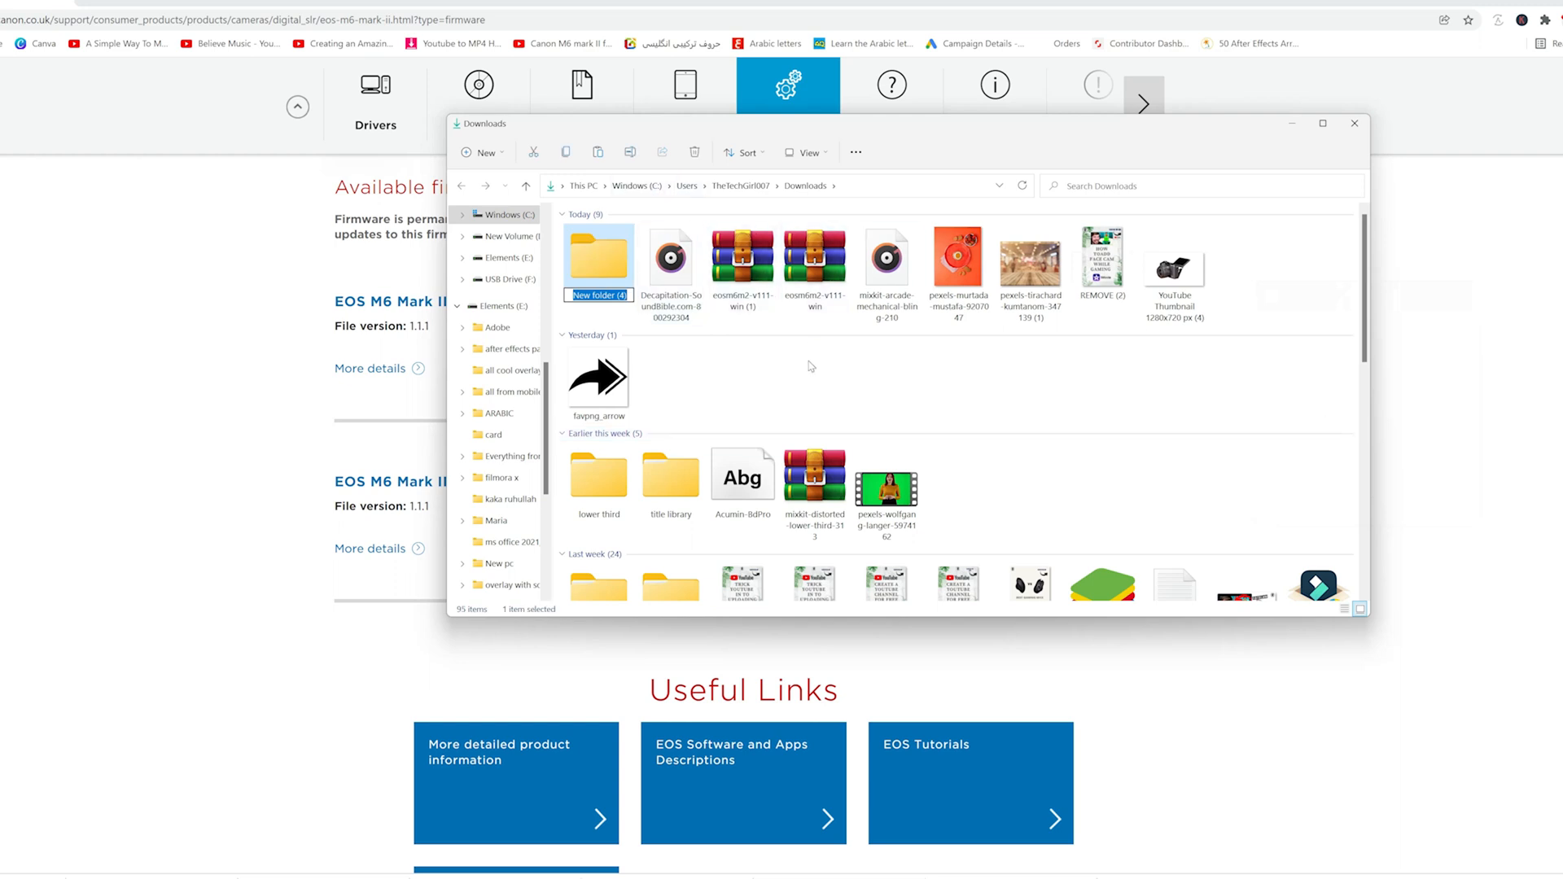
click(815, 263)
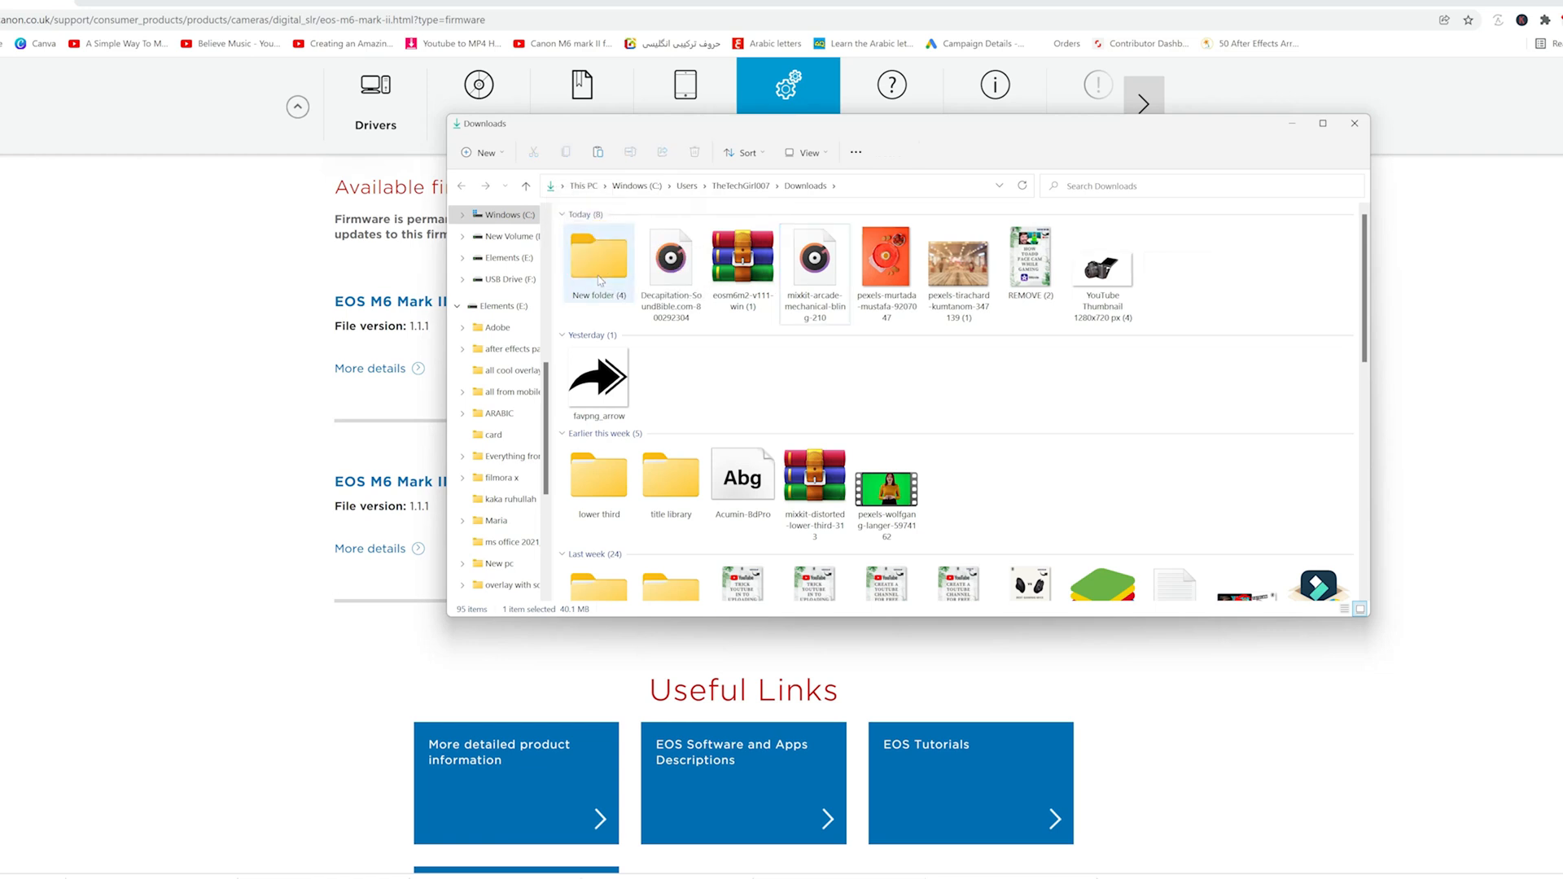
right_click(624, 259)
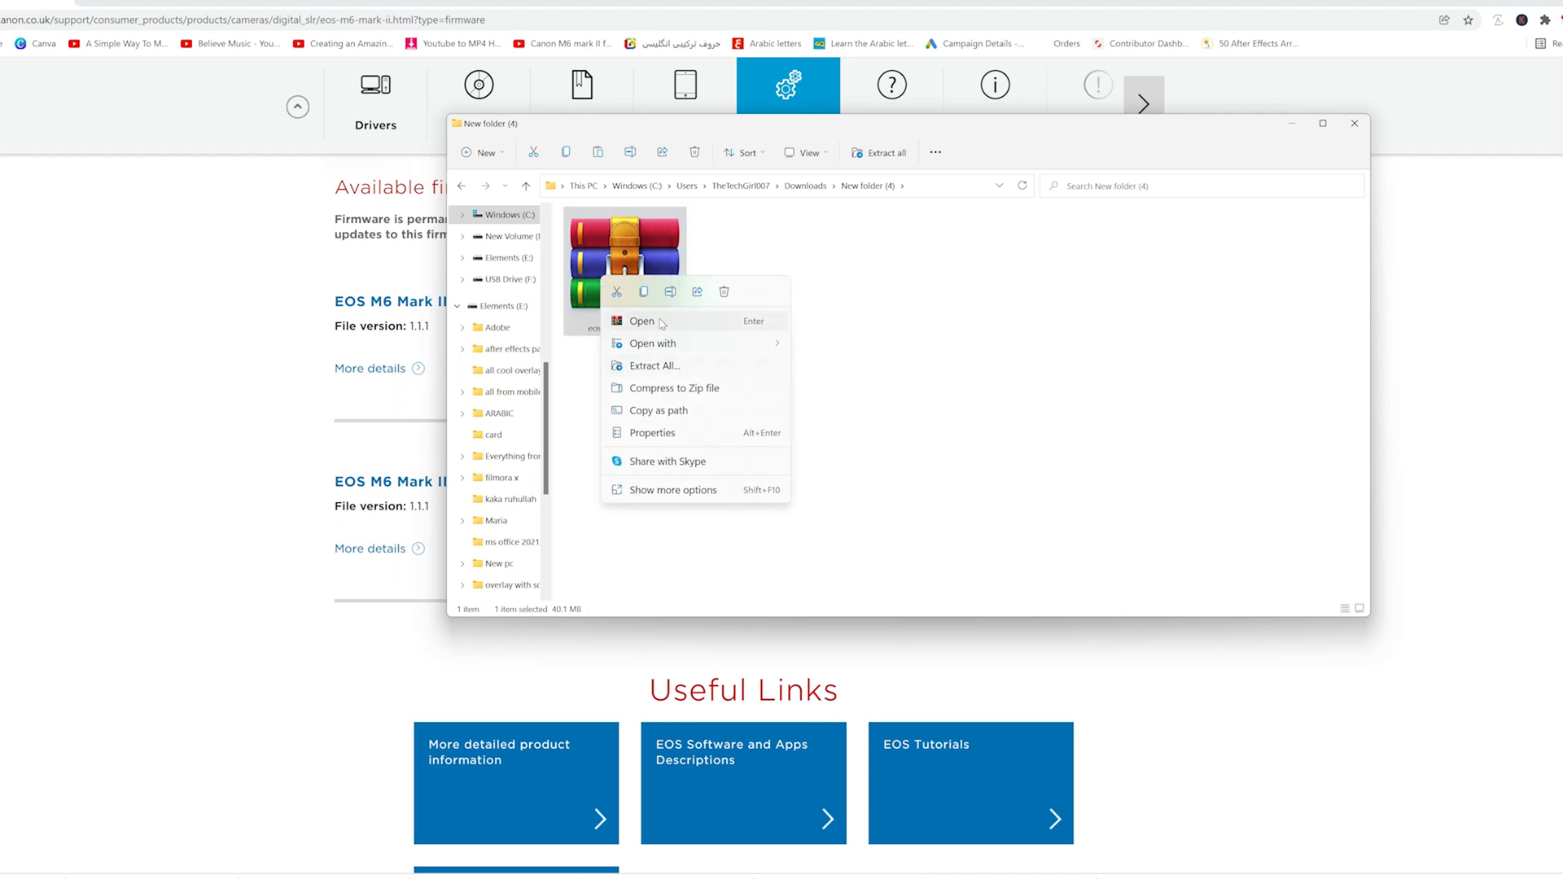
Step: Extract the firmware zip into the suggested folder, yielding M6200111.FIR and the PDF folder
click(654, 367)
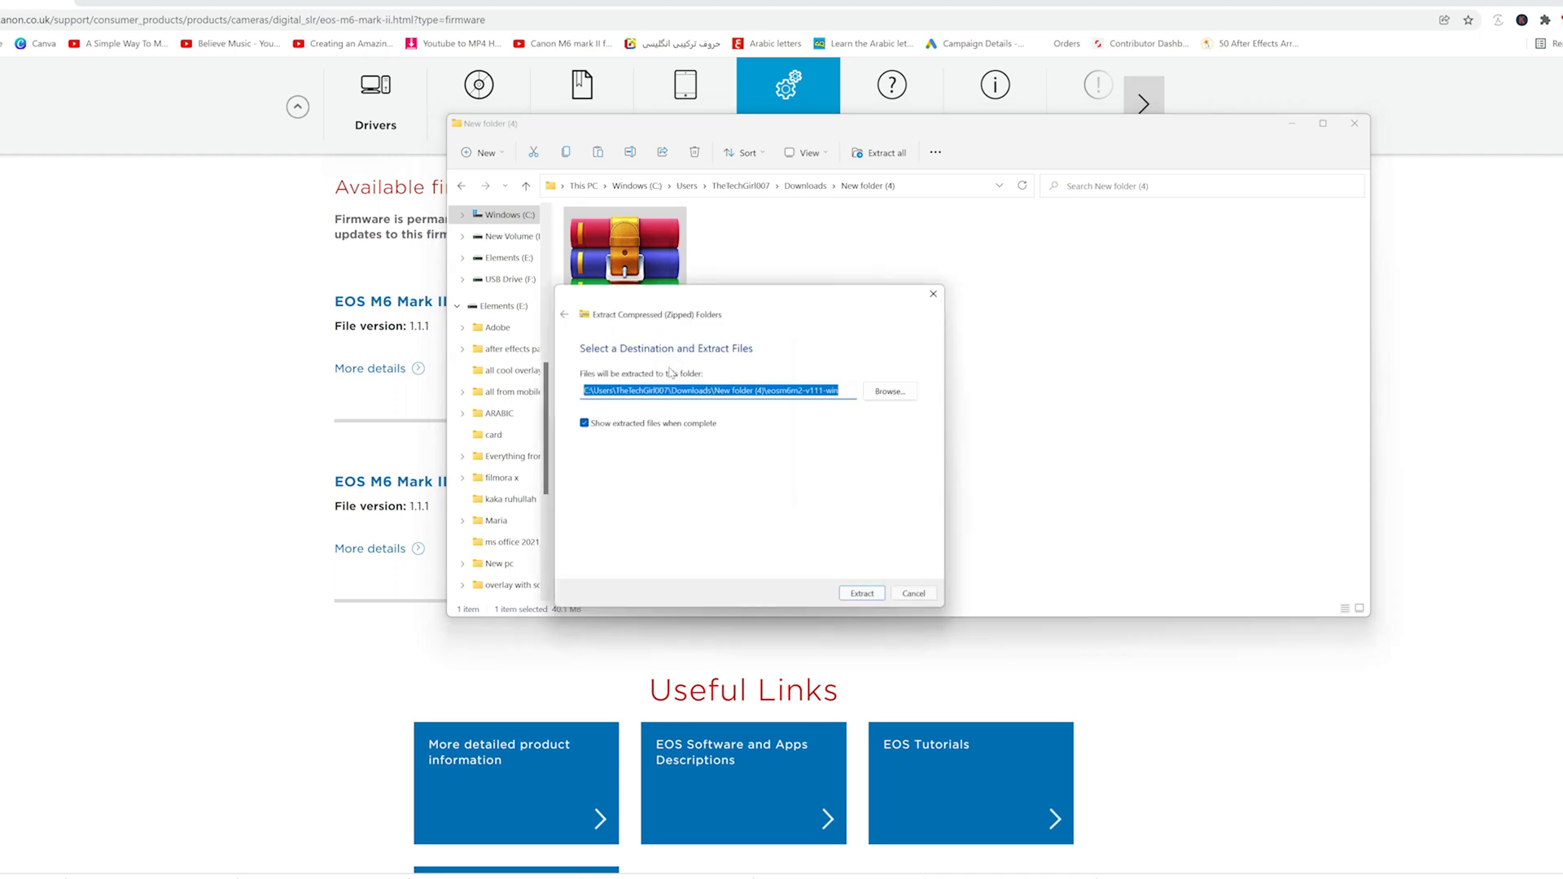
click(862, 593)
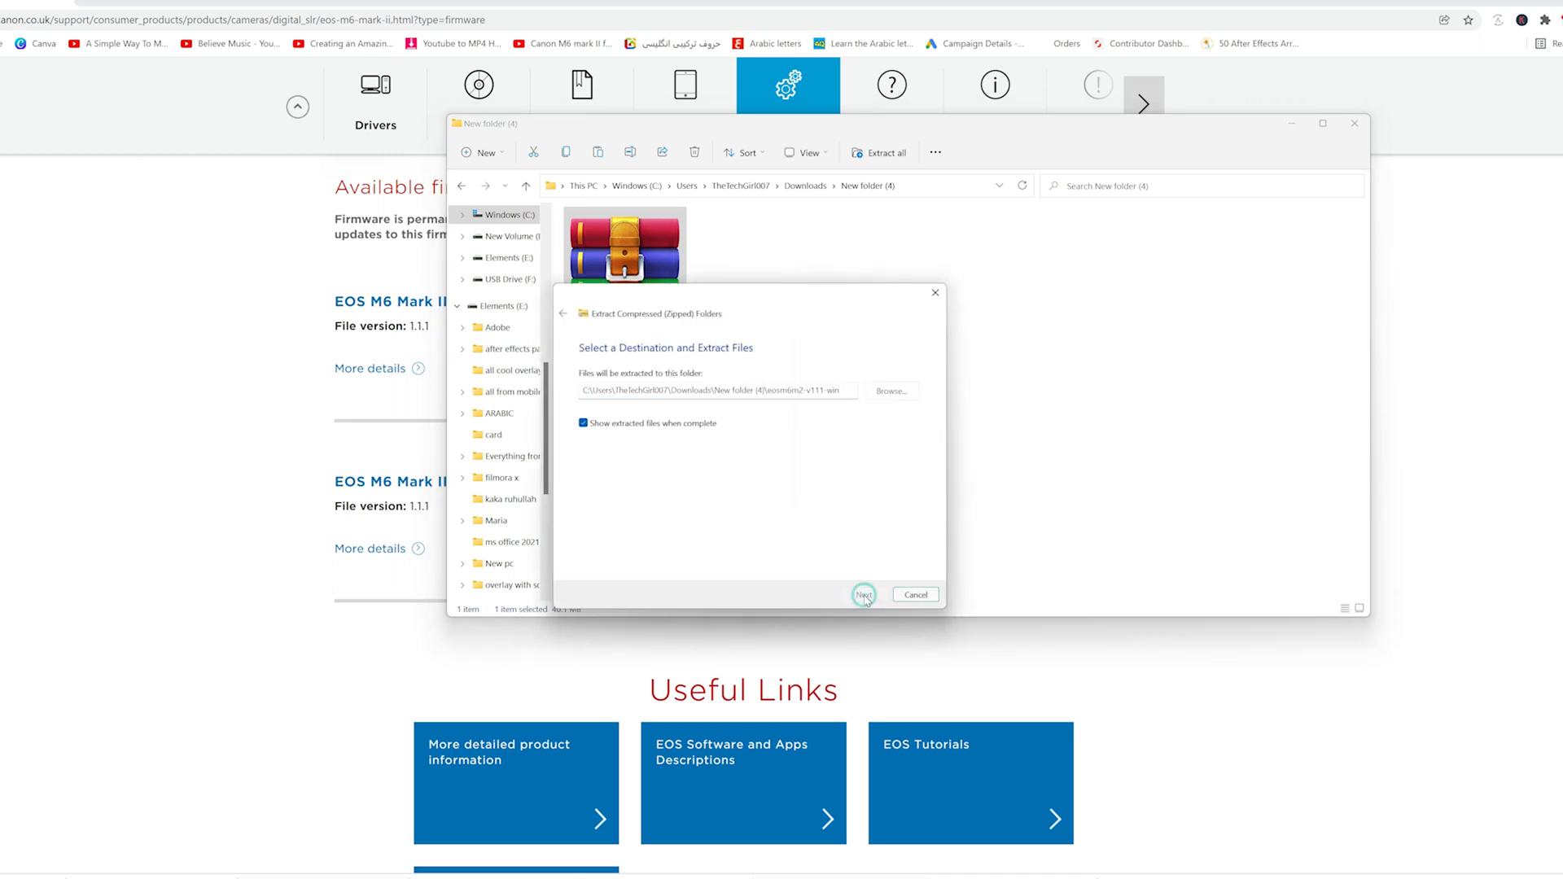
click(863, 594)
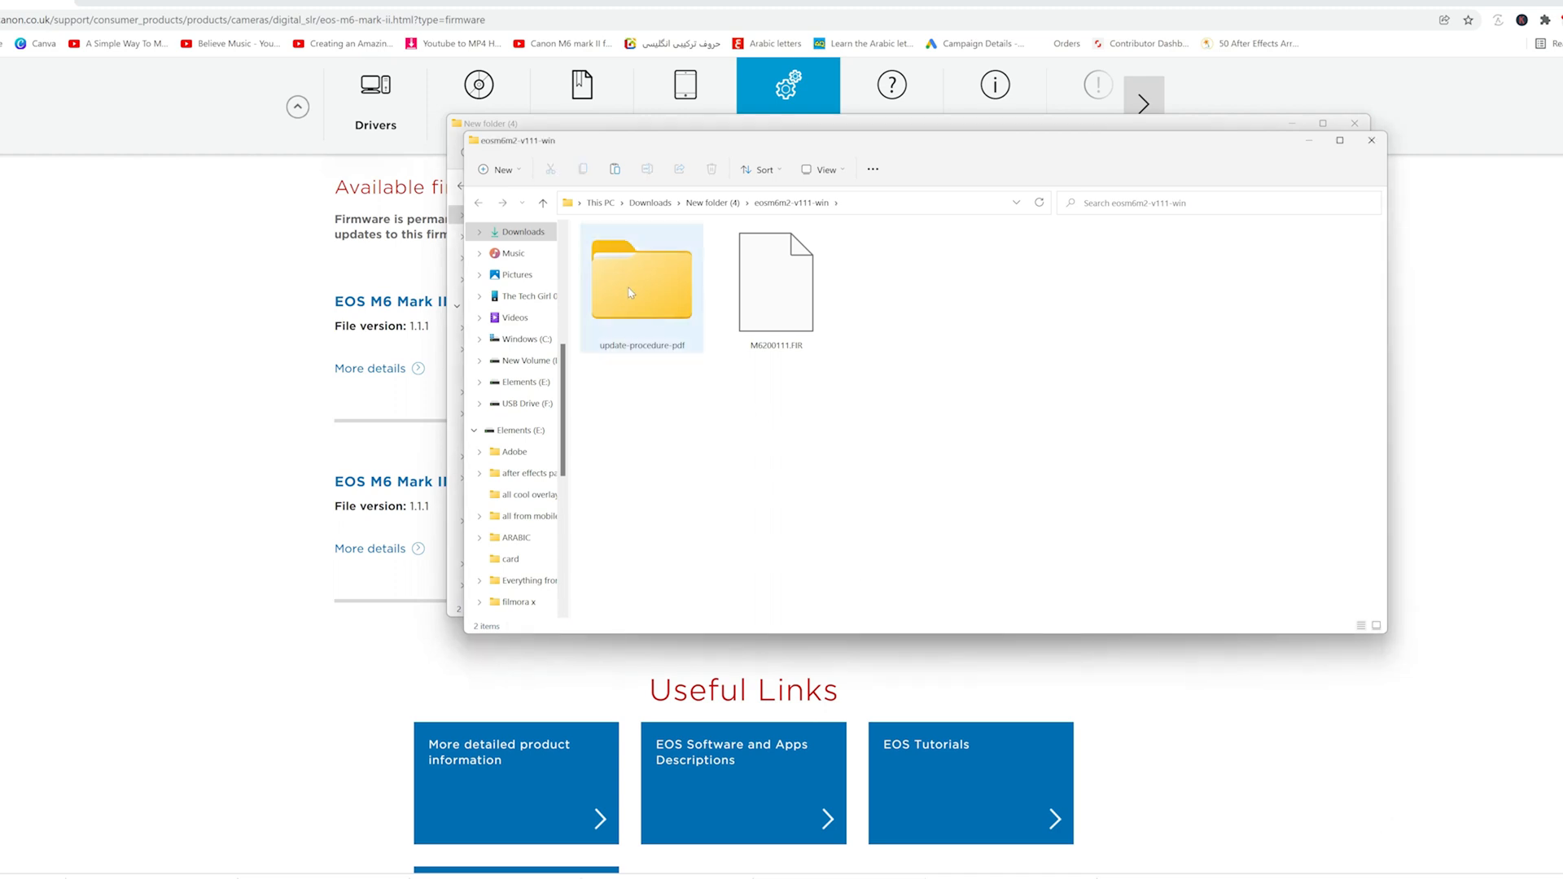
Step: View the English firmware update procedure from the update-procedure-pdf folder
double_click(642, 282)
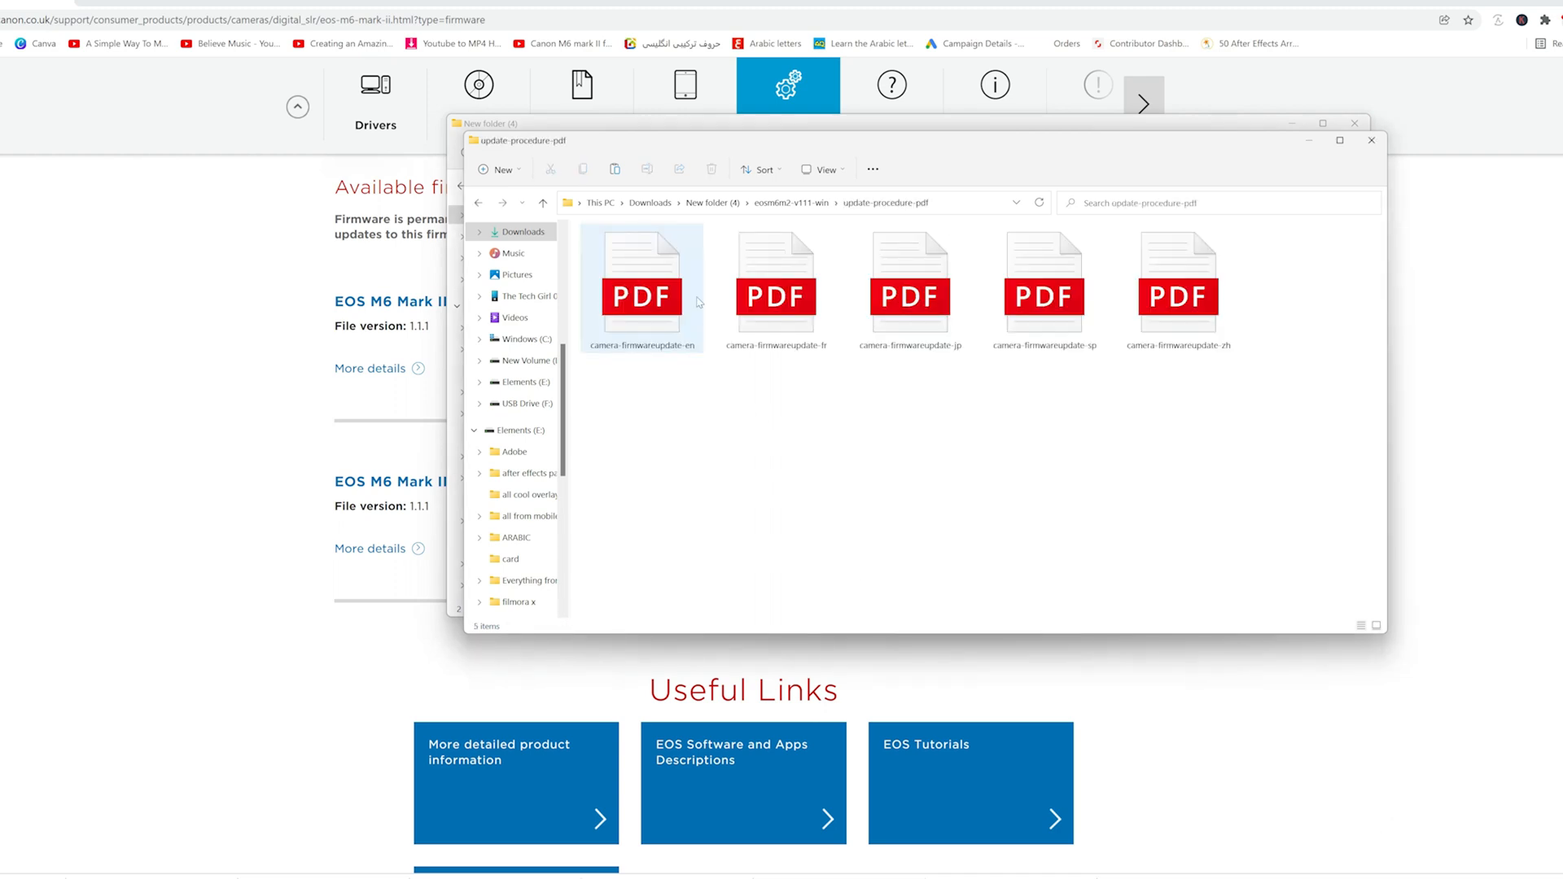
click(479, 202)
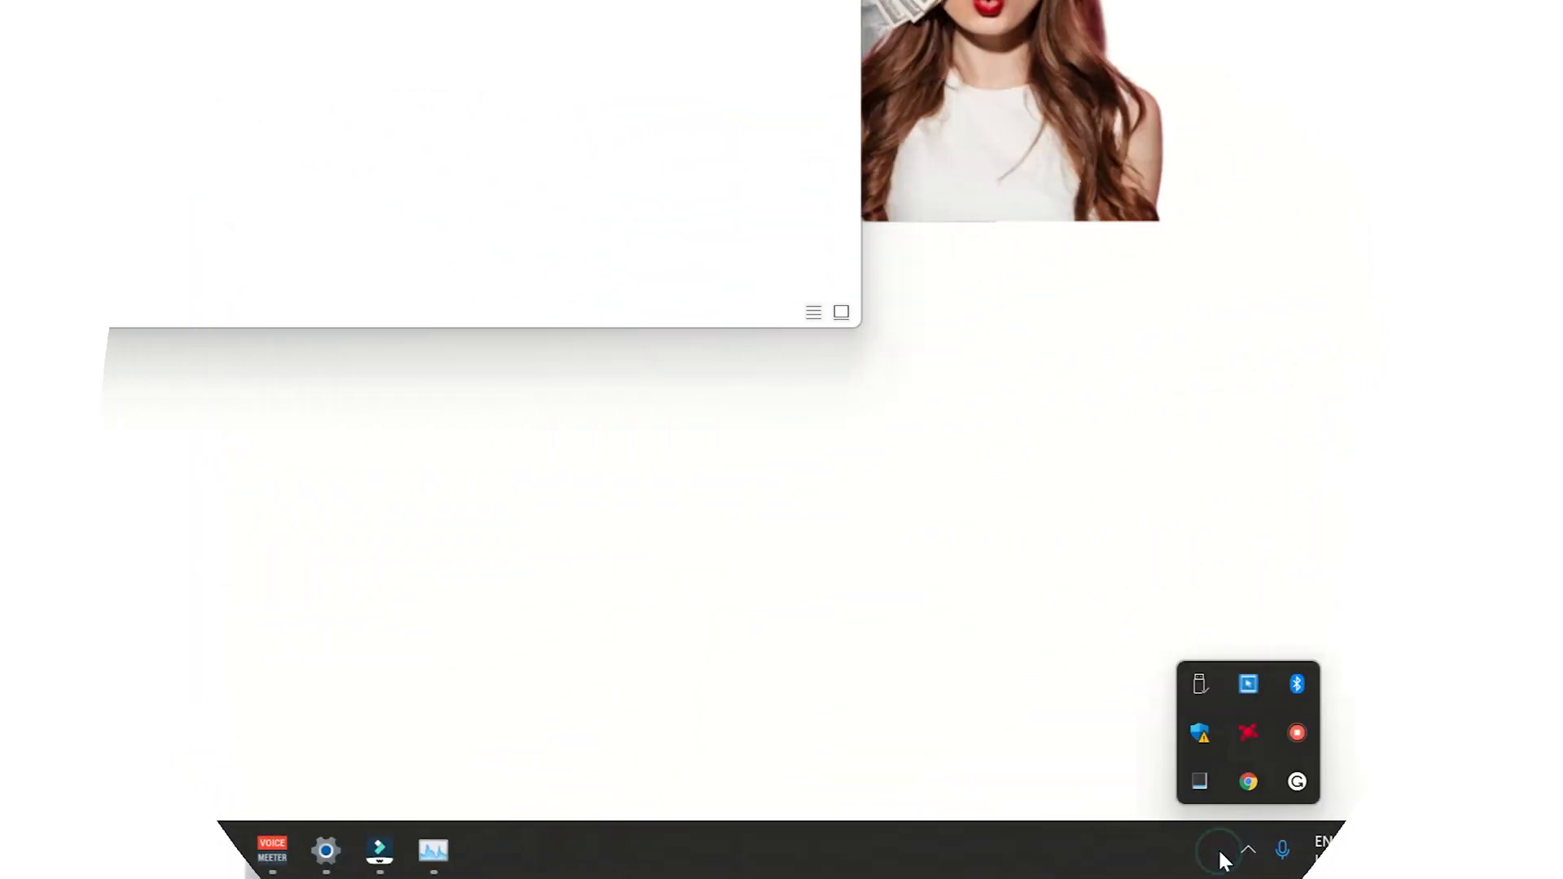
Step: Show the hidden system-tray icons and pick the drive icon
click(1201, 685)
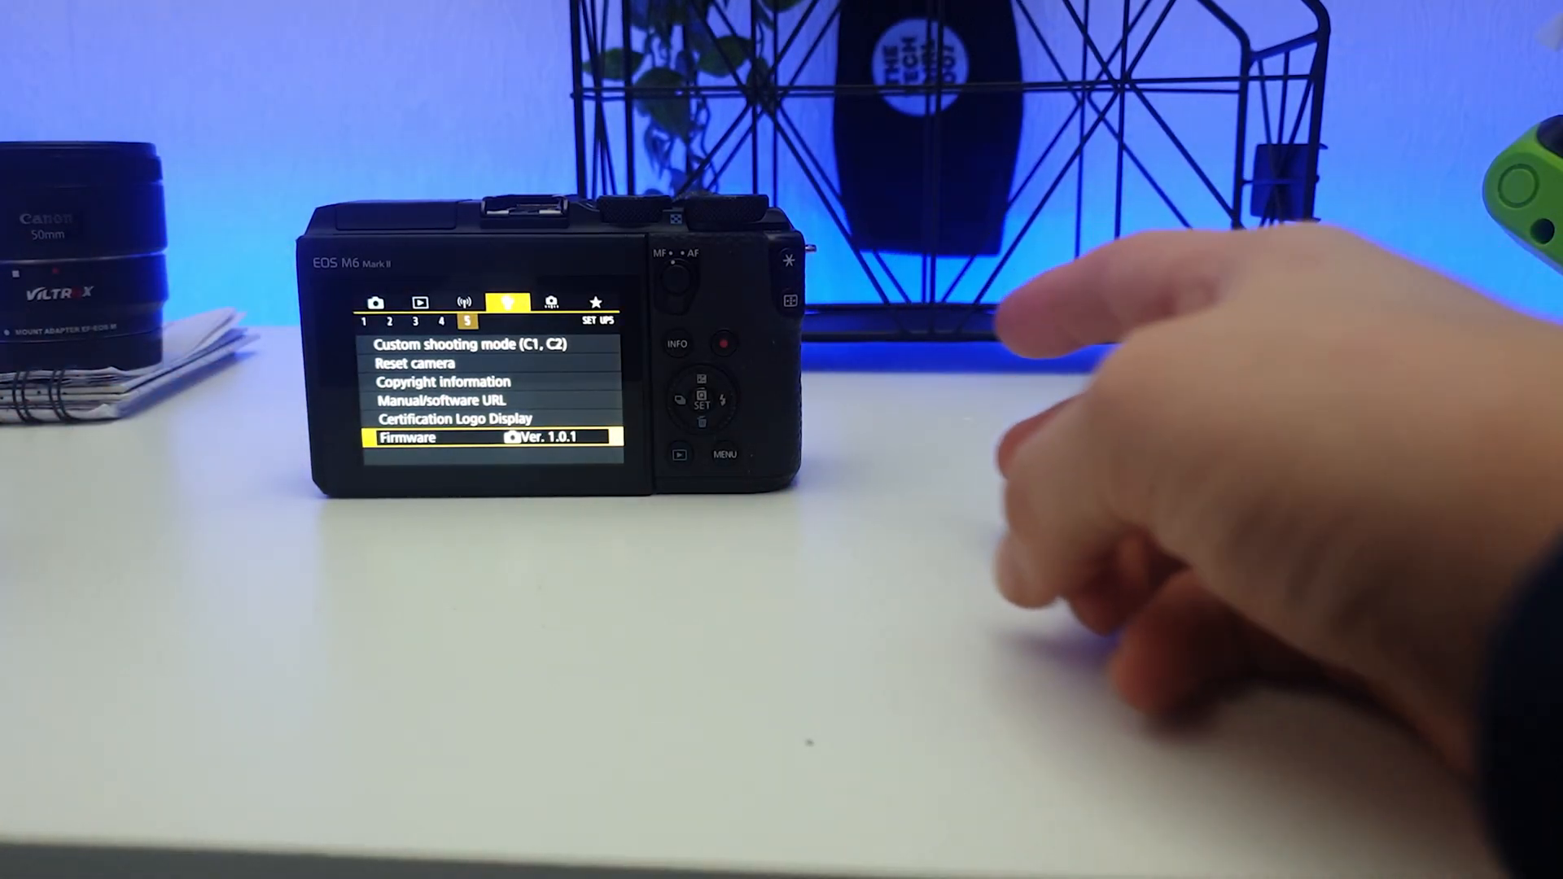
Step: Run the camera's Firmware updater with M6200111.FIR, confirming the 1.0.1 → 1.1.1 update
click(704, 400)
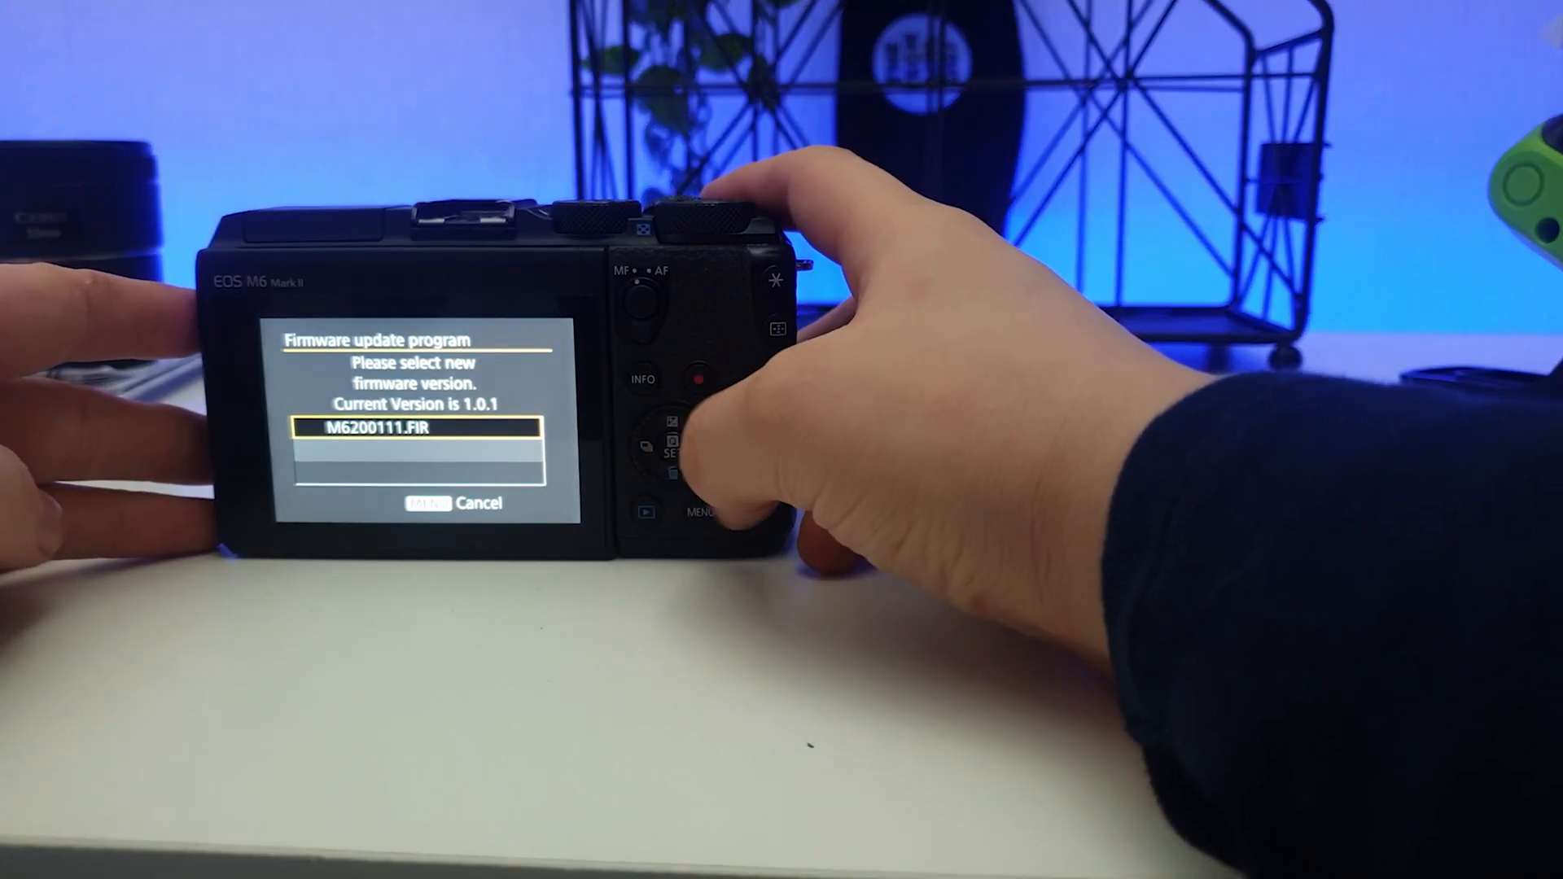
click(673, 446)
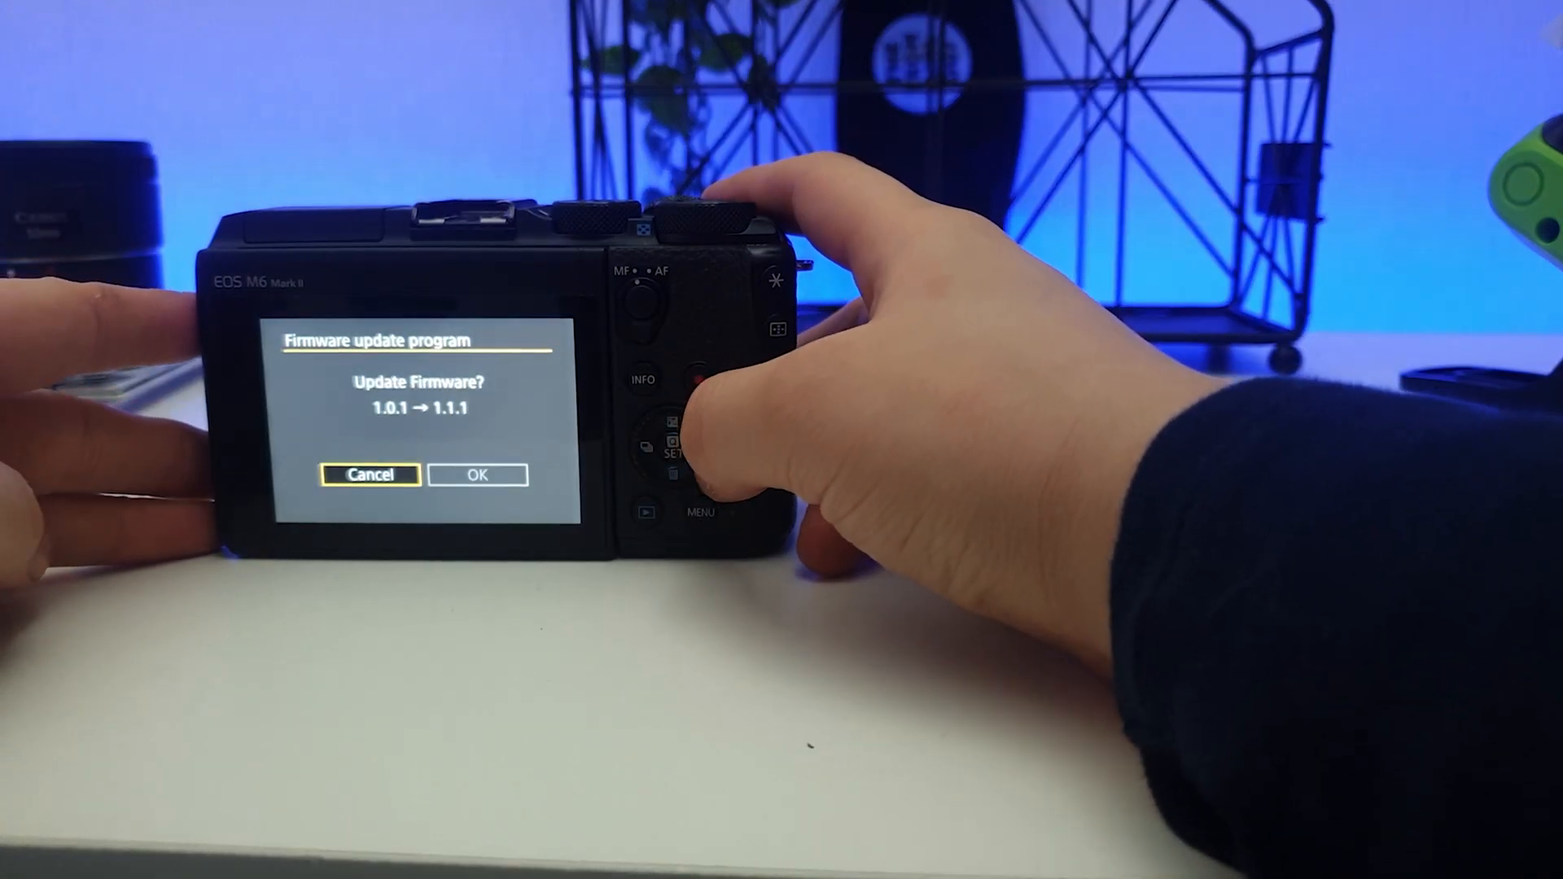
click(669, 446)
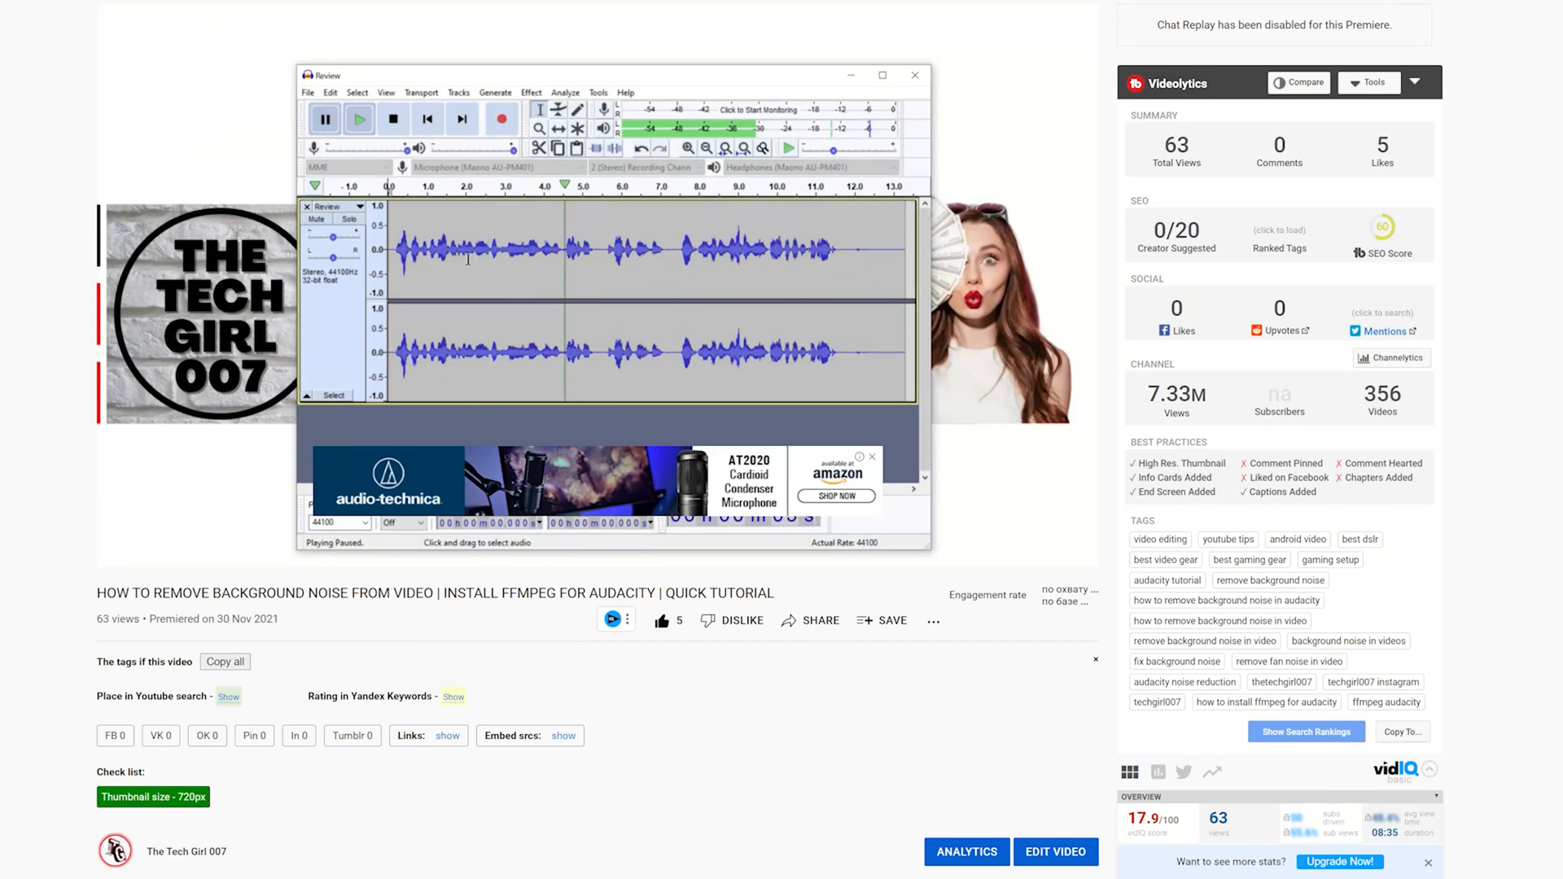
mouse_move(727, 770)
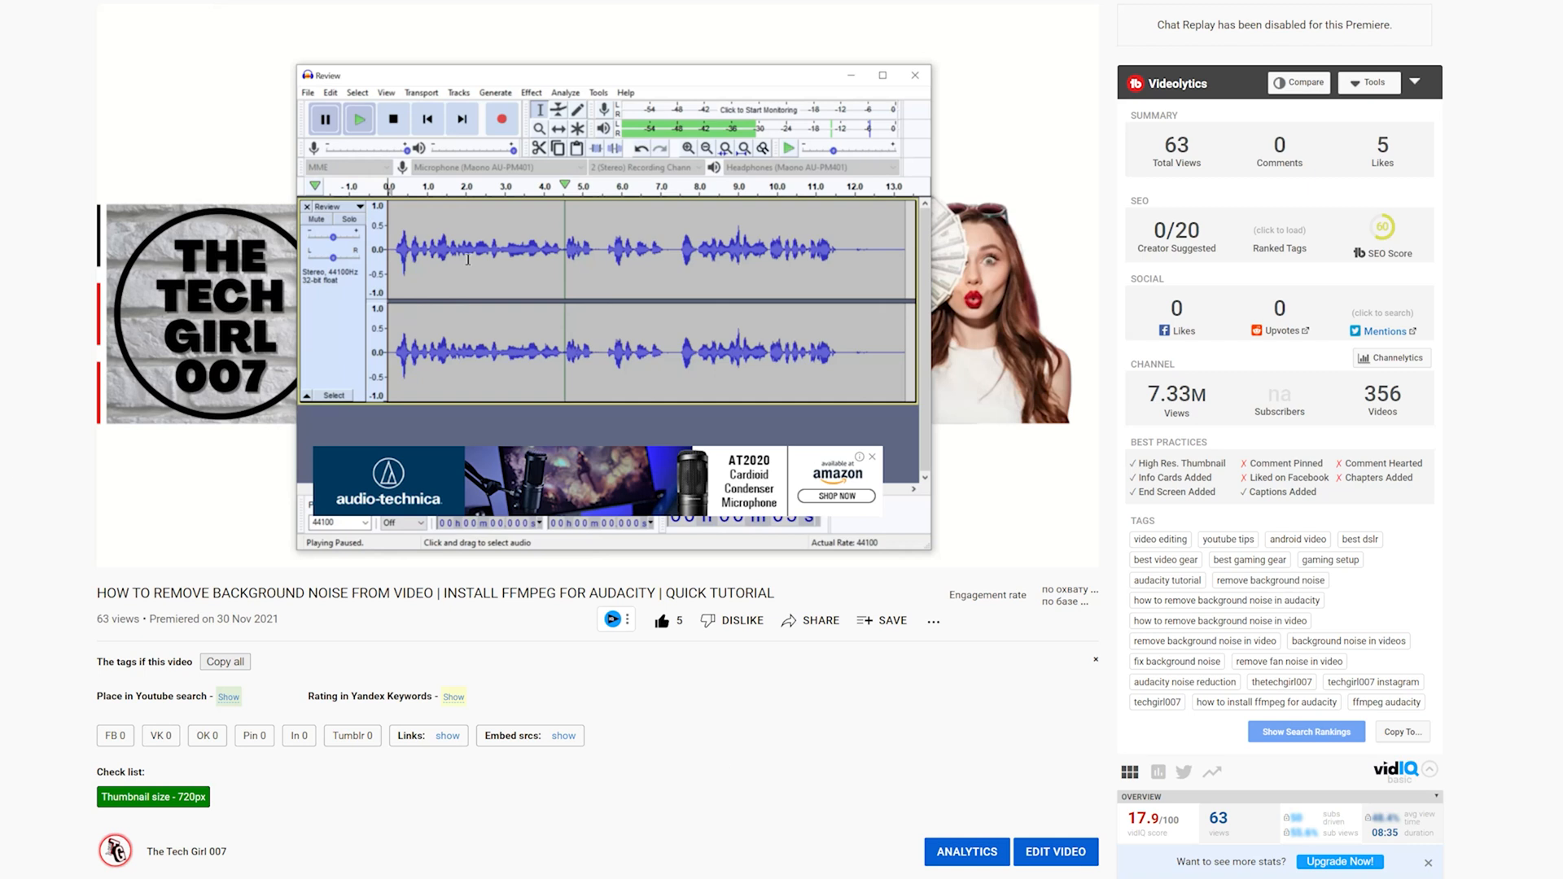
mouse_move(832, 280)
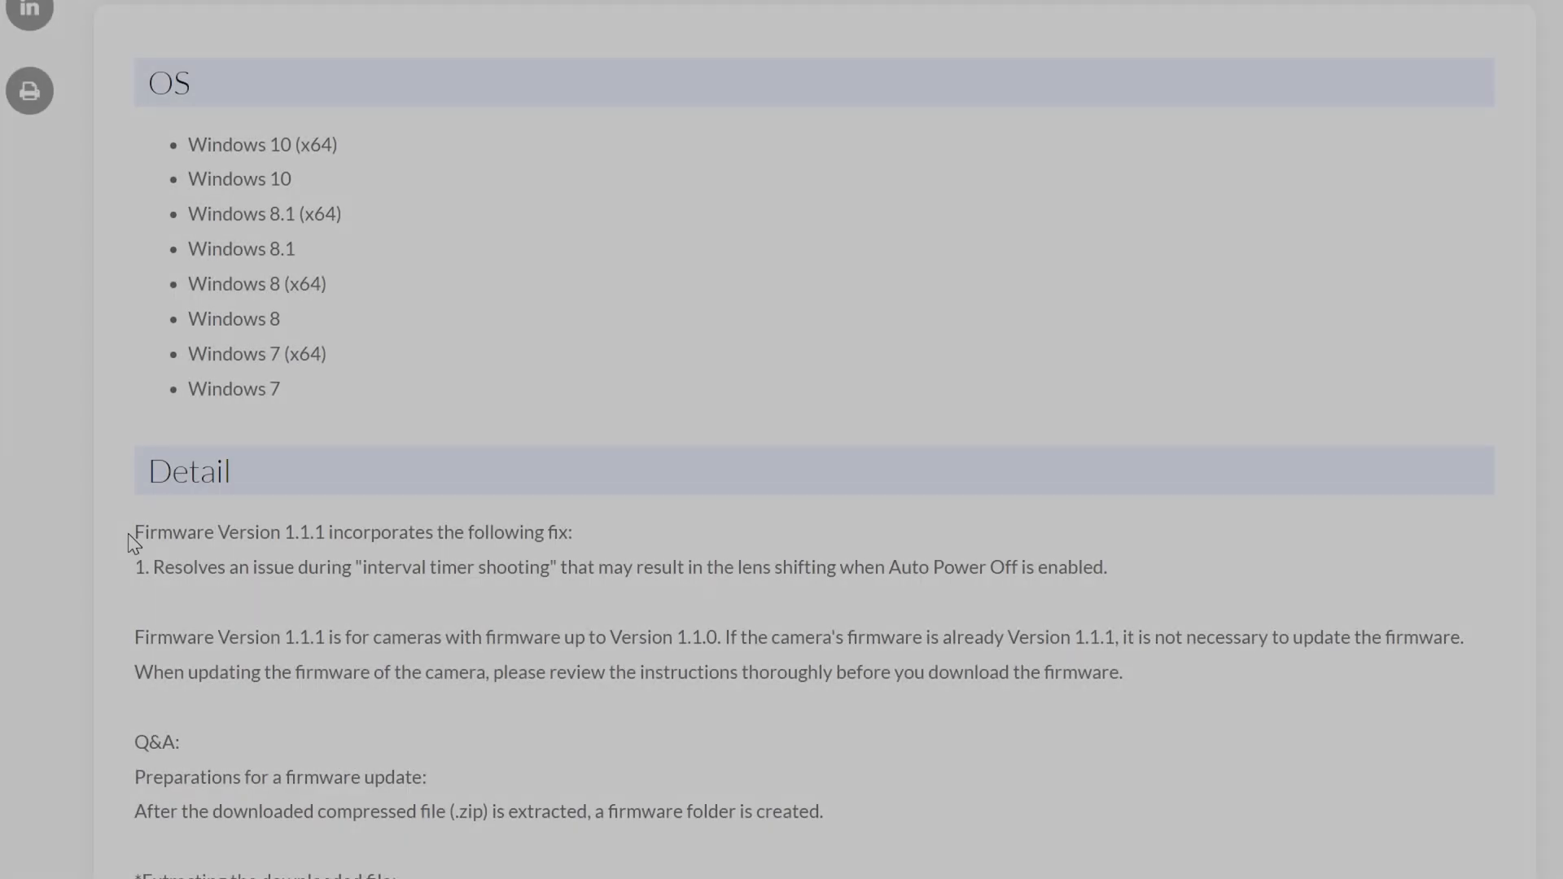
Step: Highlight the Firmware Version 1.1.1 detail paragraphs describing the fix and affected cameras
drag(136, 531, 495, 567)
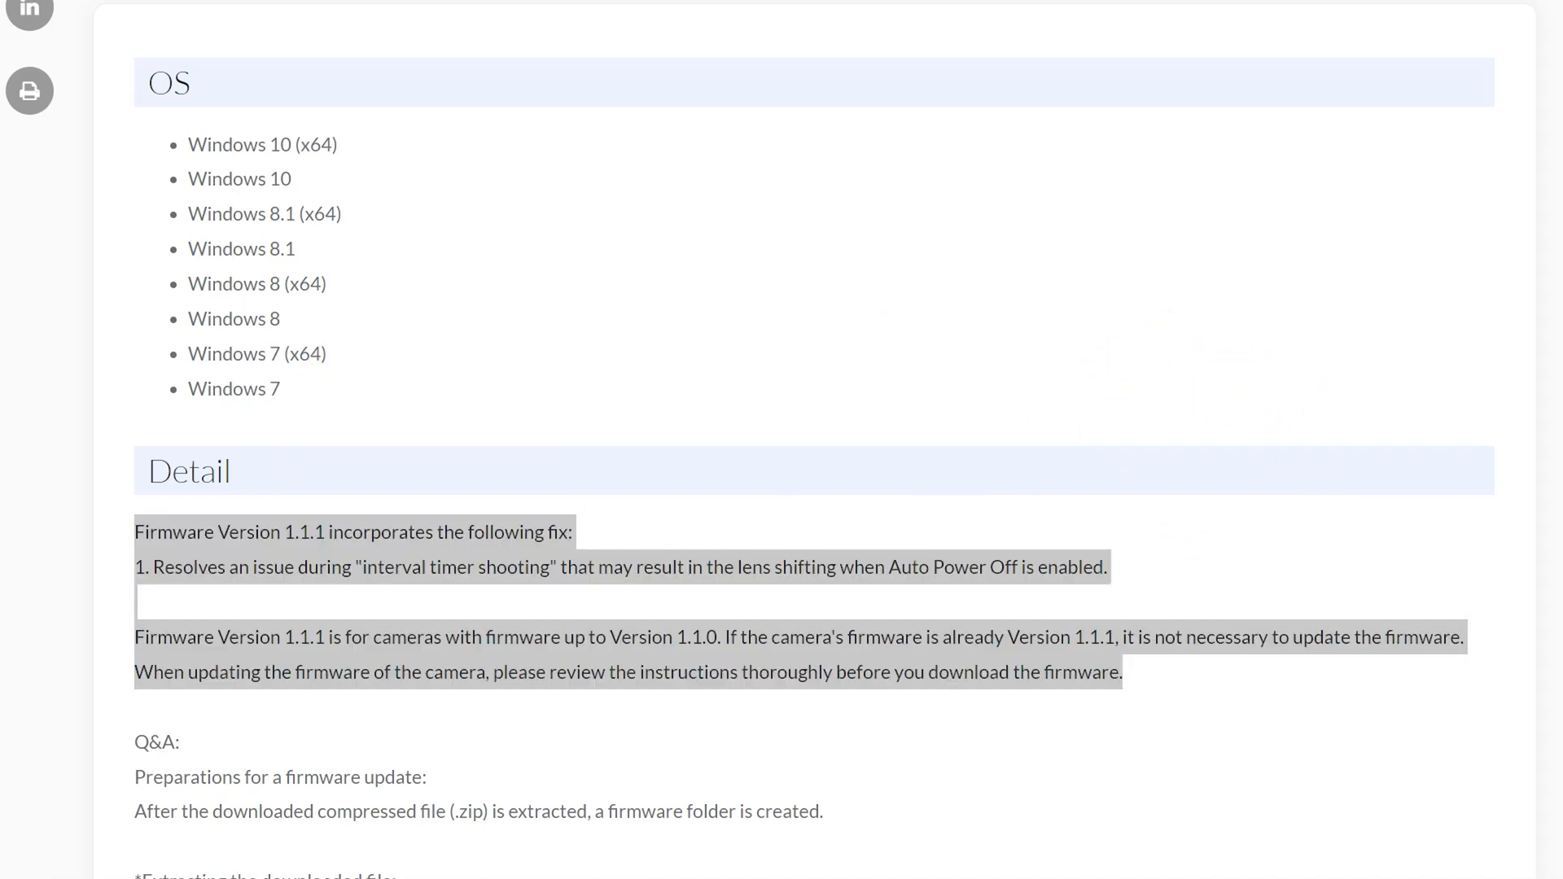
drag(136, 531, 1122, 672)
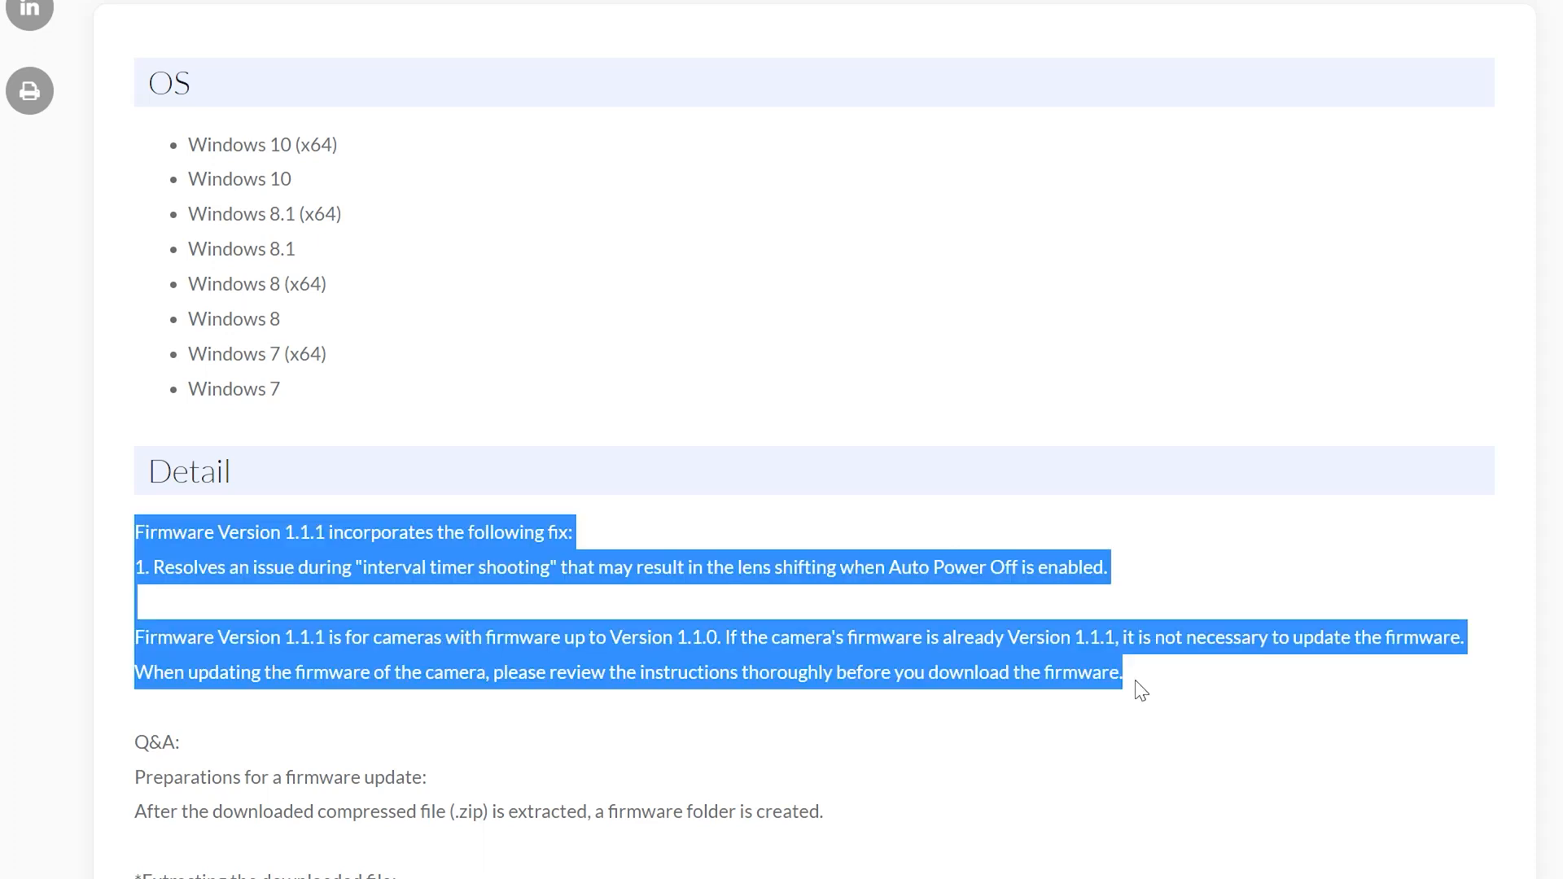